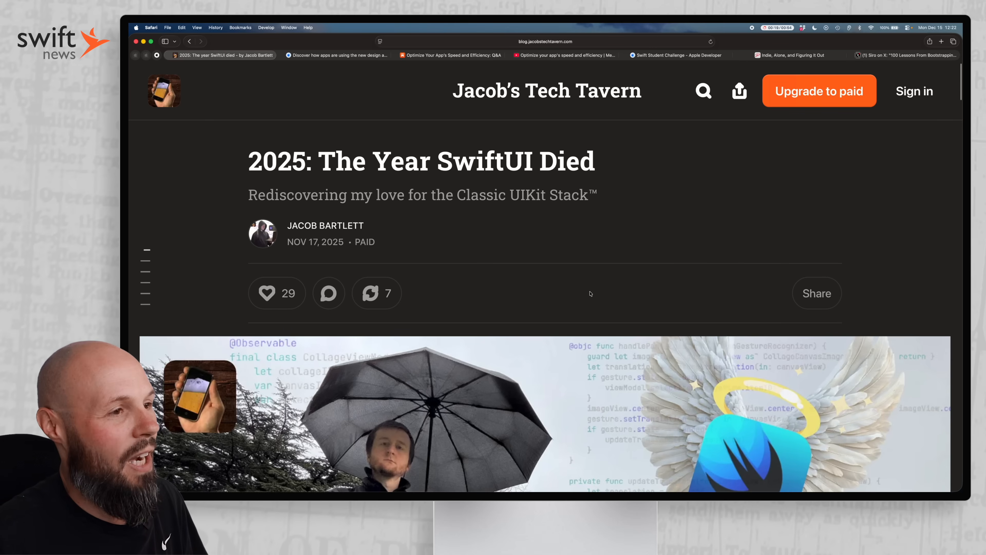
Scroll 'The Year SwiftUI Died' from its header through '2019: Early adoption' to '2025: The summer everything changed'.
{"action": "scroll", "scroll_direction": "down", "scroll_amount": 3}
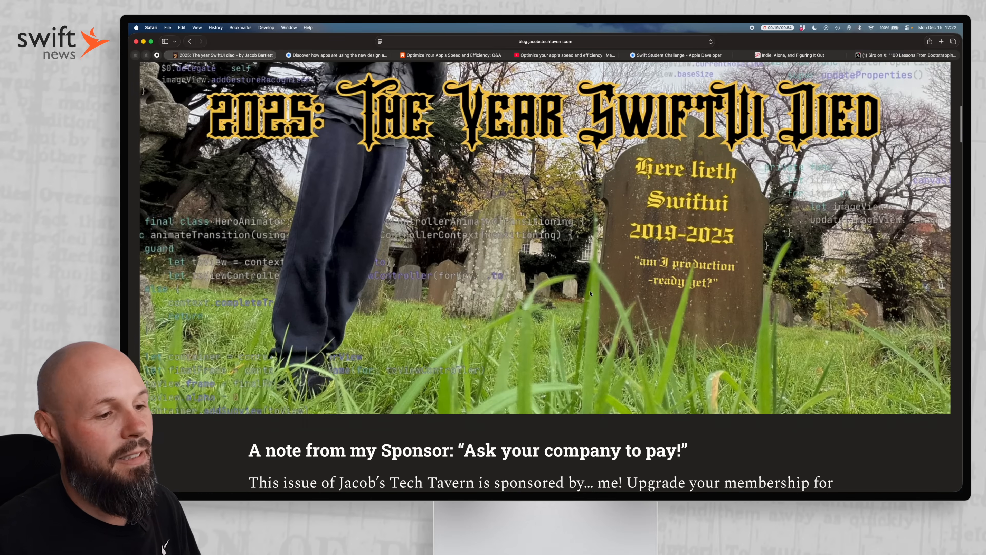
{"action": "scroll", "scroll_direction": "down", "scroll_amount": 3}
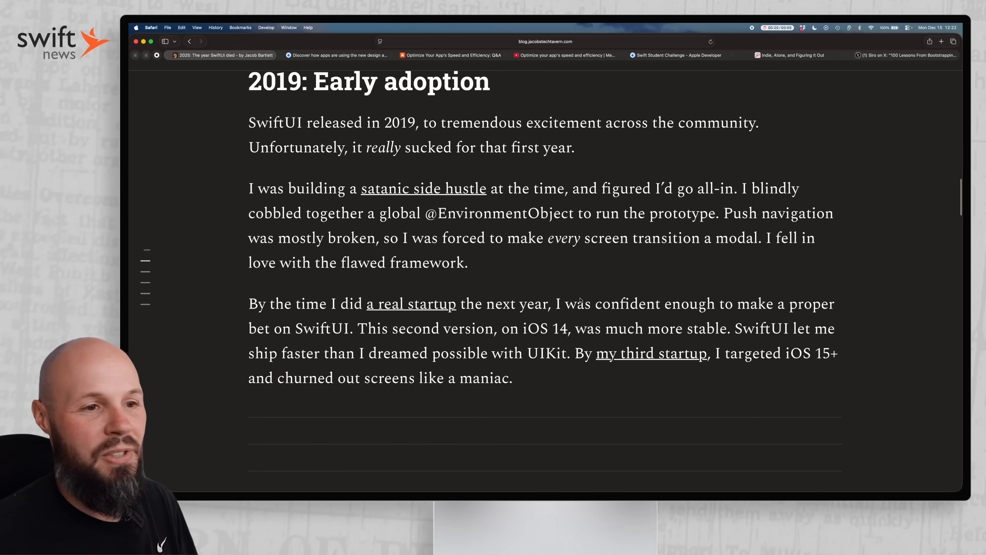
{"action": "scroll", "scroll_direction": "down", "scroll_amount": 3}
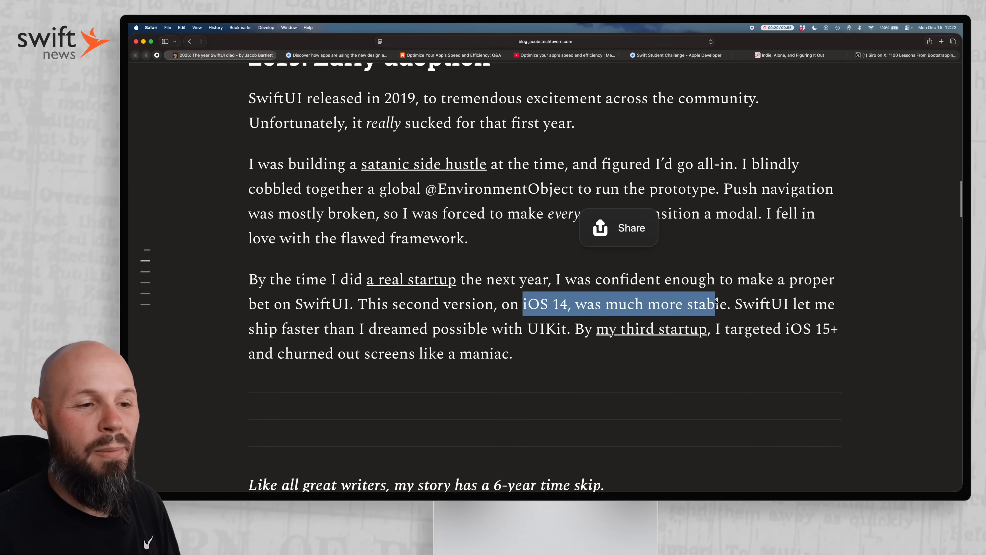
{"action": "scroll", "scroll_direction": "down", "scroll_amount": 3}
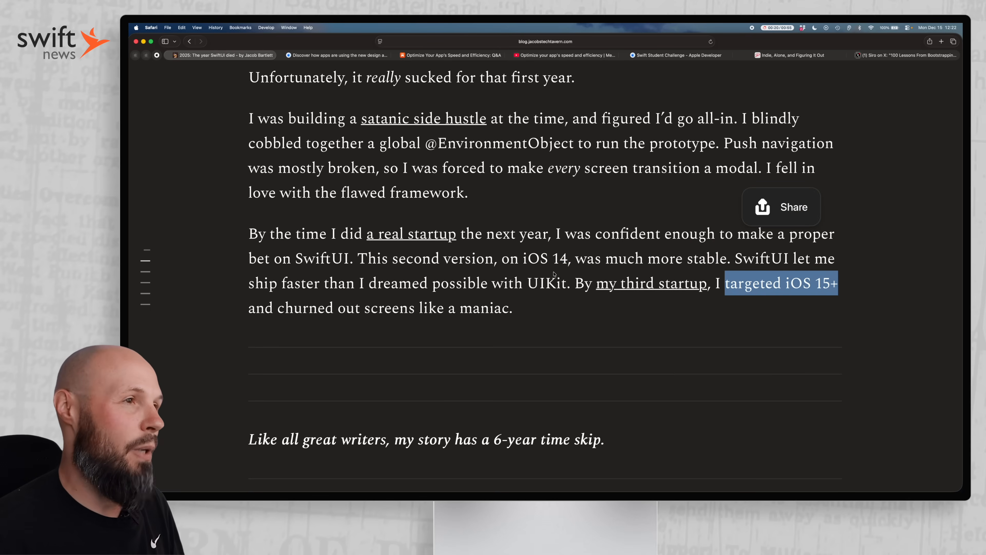
{"action": "mouse_move", "coordinate": [305, 284]}
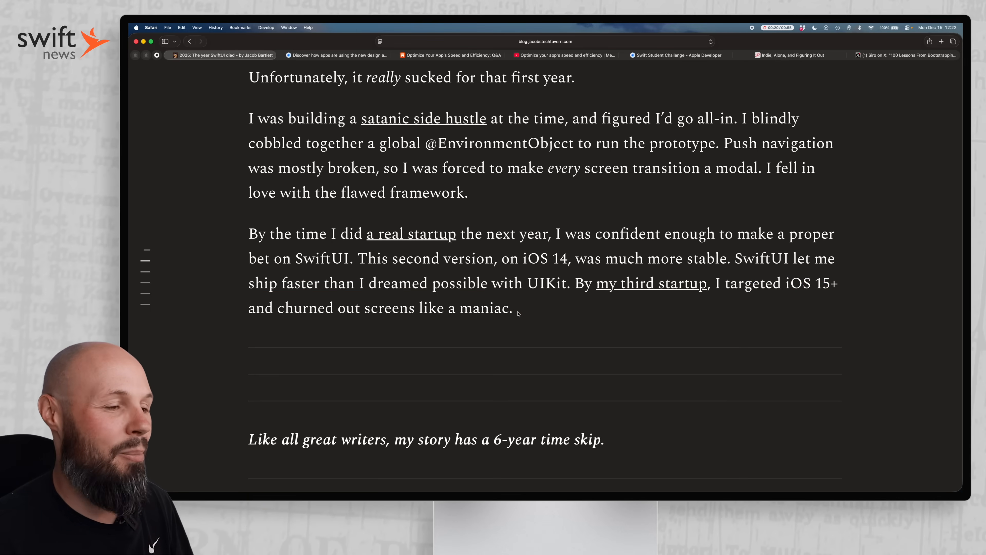
{"action": "scroll", "scroll_direction": "down", "scroll_amount": 3}
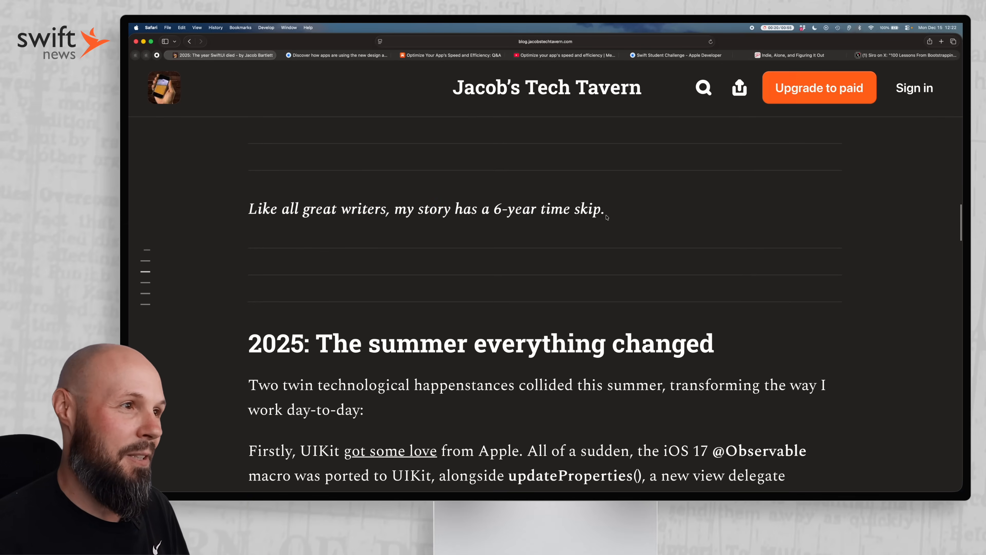
Scroll past the Mac OS X diagram and 'Why do people use iOS?' to 'Is SwiftUI ready for production?'.
{"action": "scroll", "scroll_direction": "down", "scroll_amount": 3}
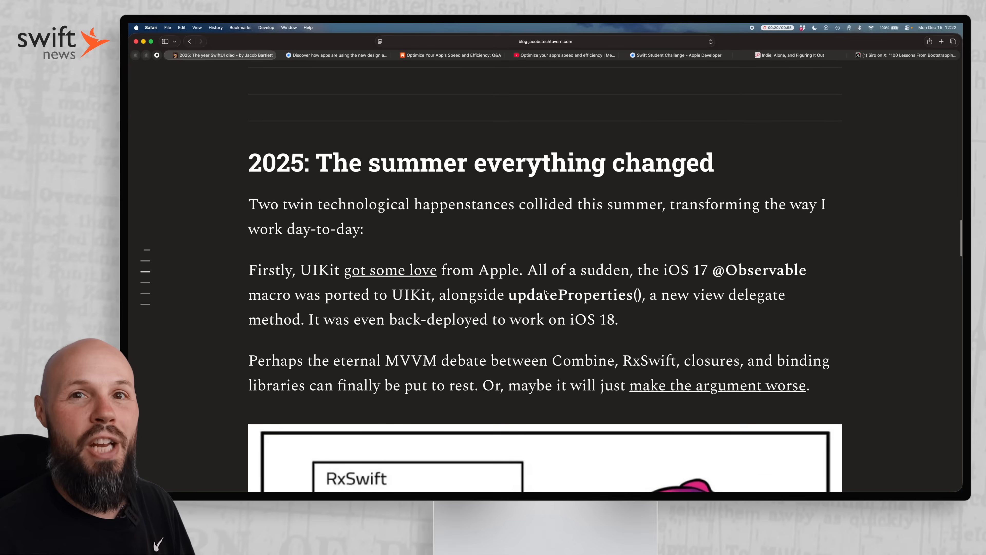
{"action": "scroll", "scroll_direction": "down", "scroll_amount": 3}
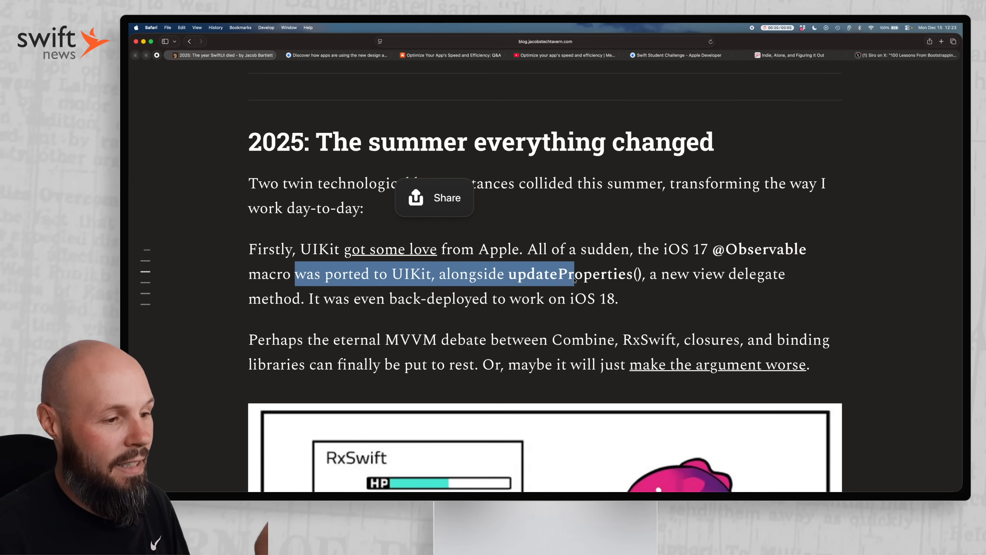
{"action": "scroll", "scroll_direction": "down", "scroll_amount": 3}
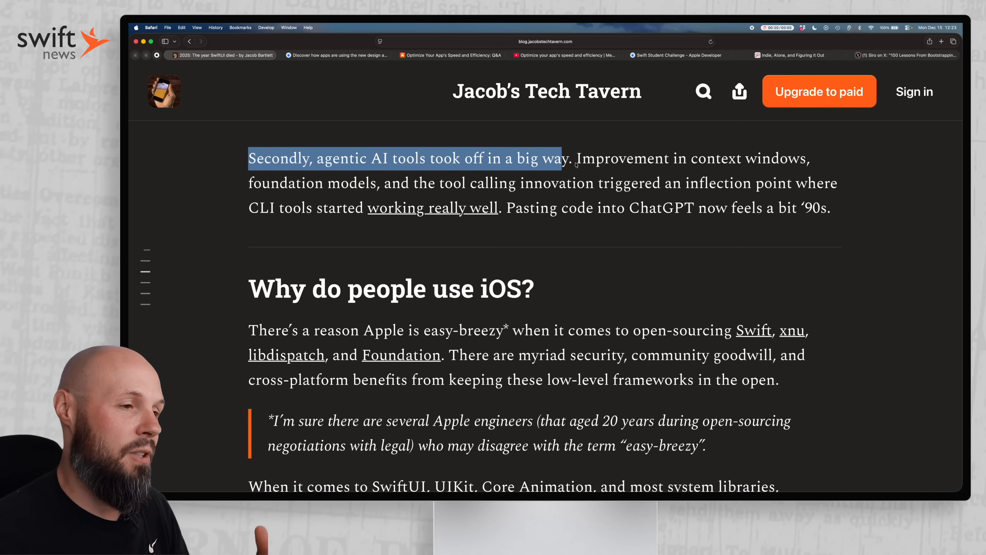
{"action": "scroll", "scroll_direction": "down", "scroll_amount": 3}
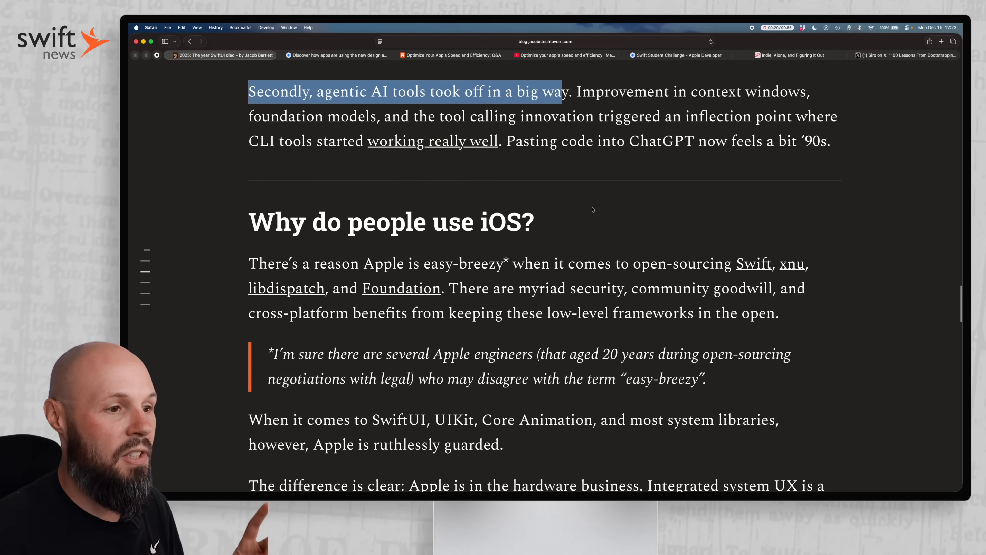
{"action": "scroll", "scroll_direction": "down", "scroll_amount": 3}
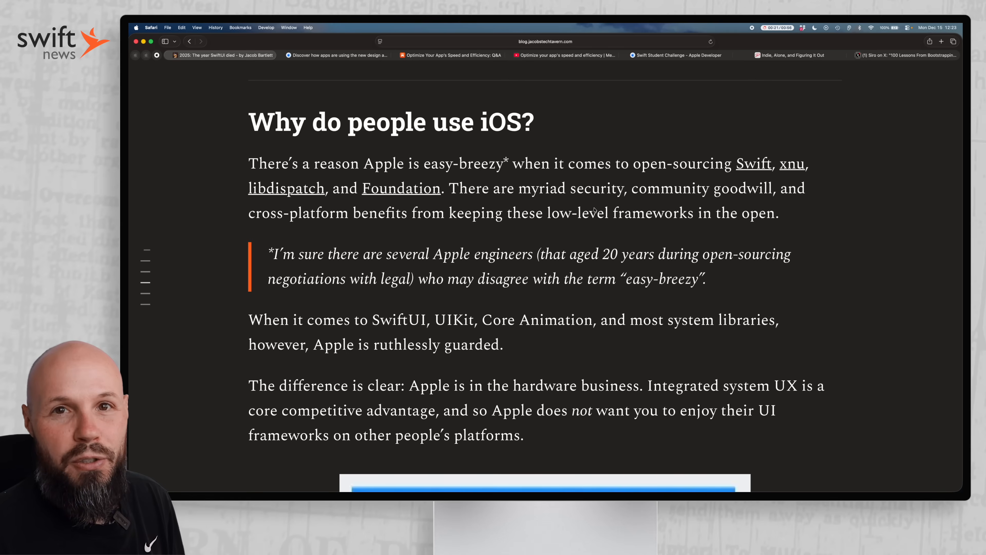
{"action": "mouse_move", "coordinate": [584, 226]}
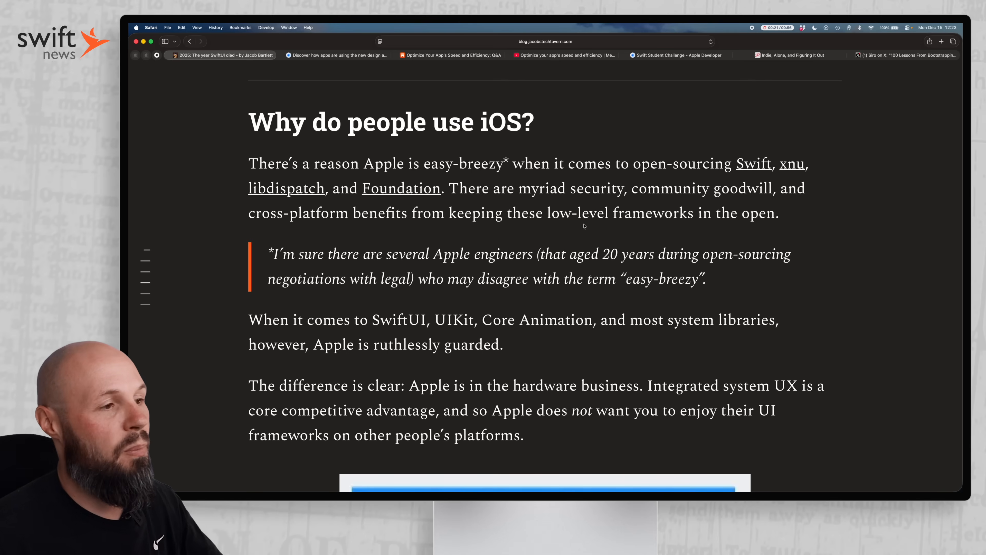
{"action": "scroll", "scroll_direction": "down", "scroll_amount": 3}
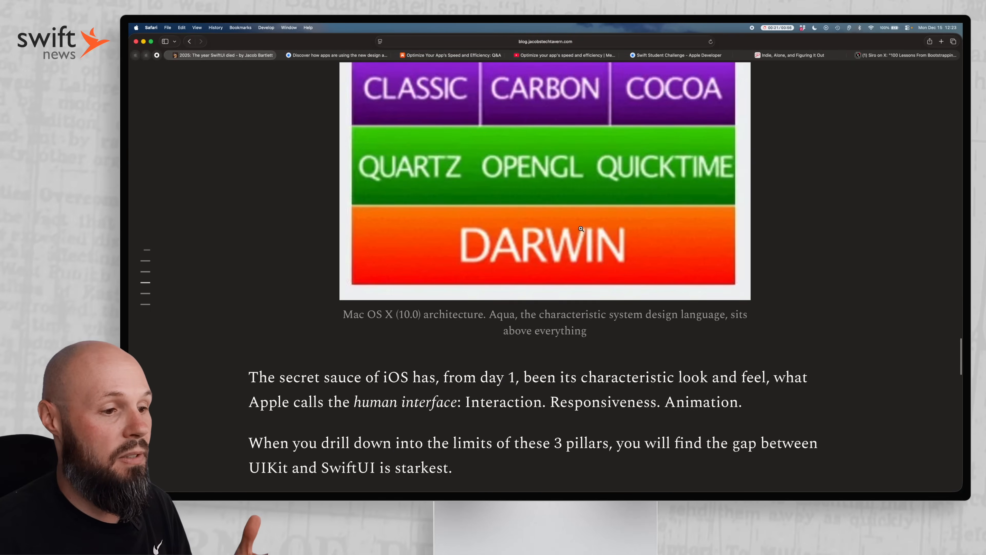
{"action": "scroll", "scroll_direction": "down", "scroll_amount": 3}
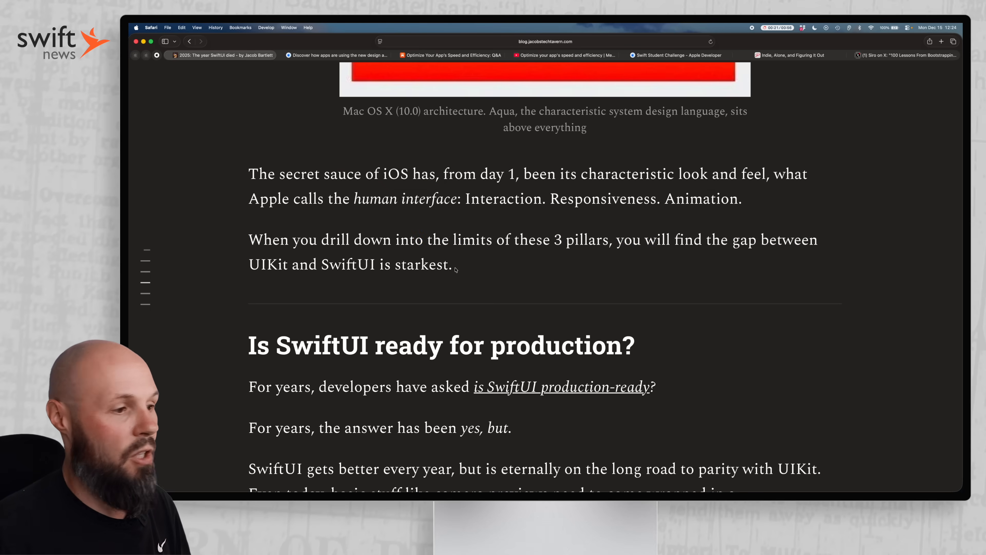
Scroll through the production-readiness section to 'Is SwiftUI dead?' and its migrating-back-to-UIKit question.
{"action": "scroll", "scroll_direction": "down", "scroll_amount": 3}
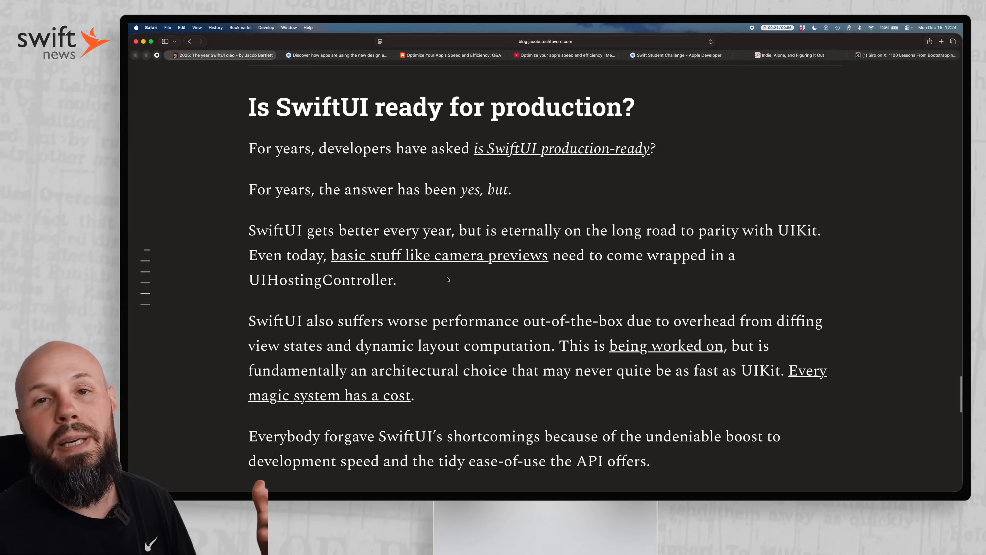
{"action": "scroll", "scroll_direction": "down", "scroll_amount": 3}
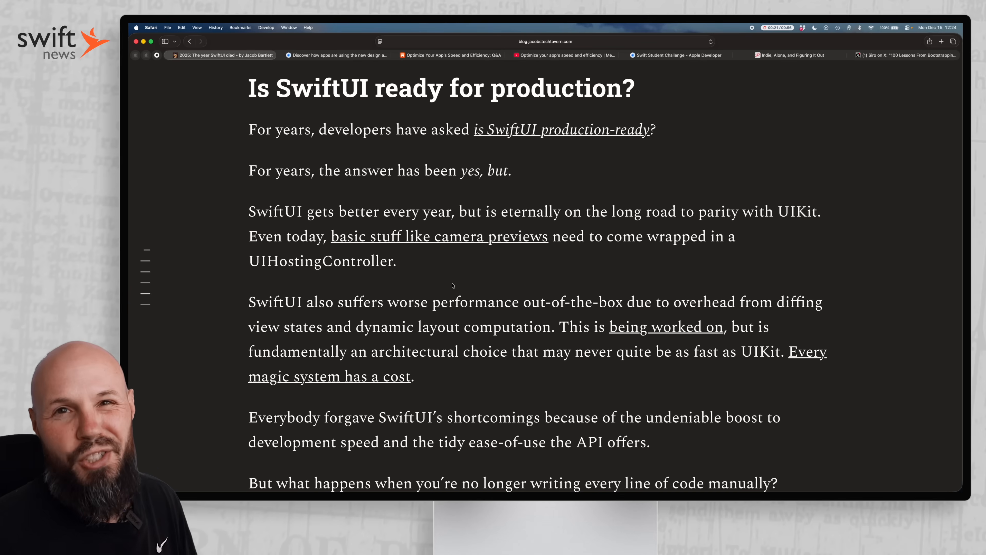
{"action": "scroll", "scroll_direction": "down", "scroll_amount": 3}
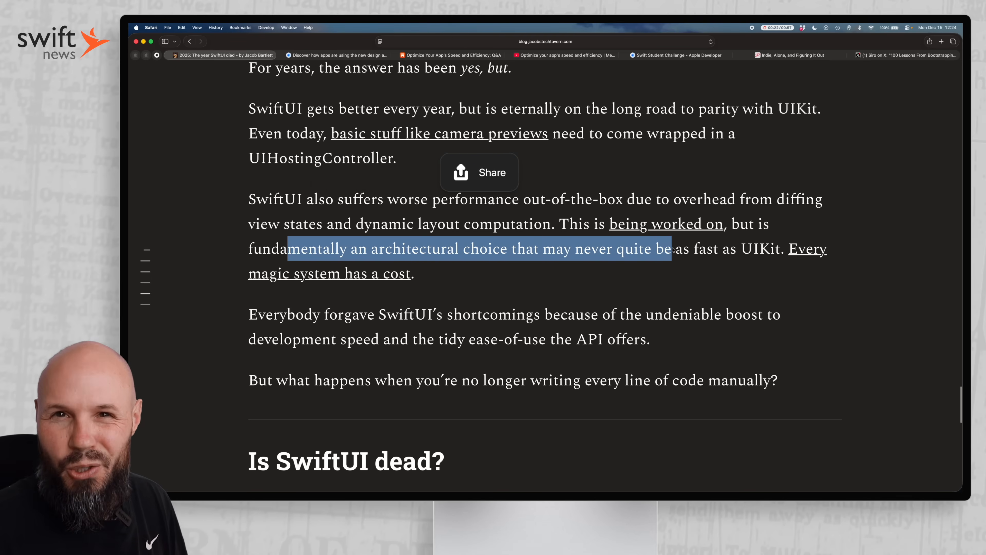
{"action": "scroll", "scroll_direction": "down", "scroll_amount": 3}
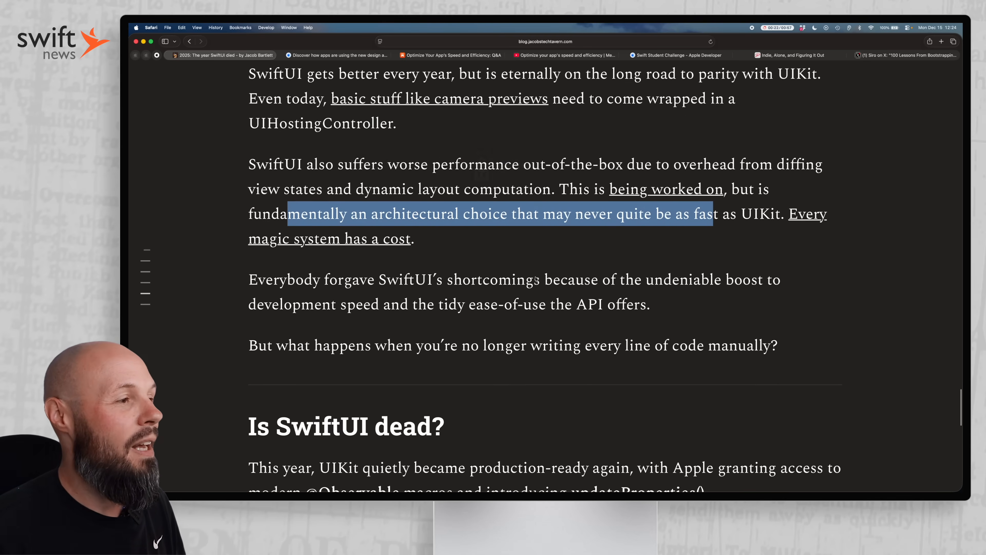
{"action": "scroll", "scroll_direction": "down", "scroll_amount": 3}
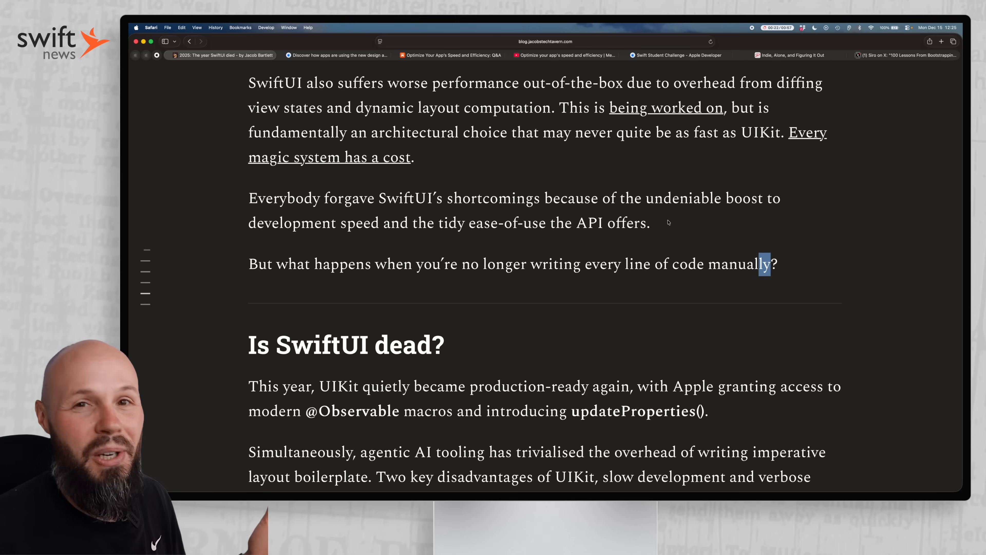
{"action": "mouse_move", "coordinate": [635, 236]}
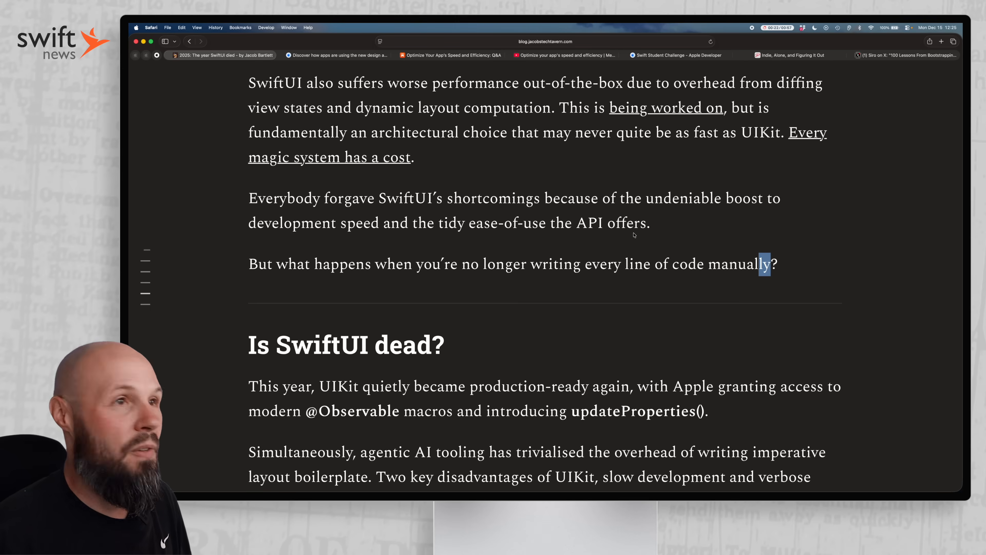
{"action": "scroll", "scroll_direction": "down", "scroll_amount": 3}
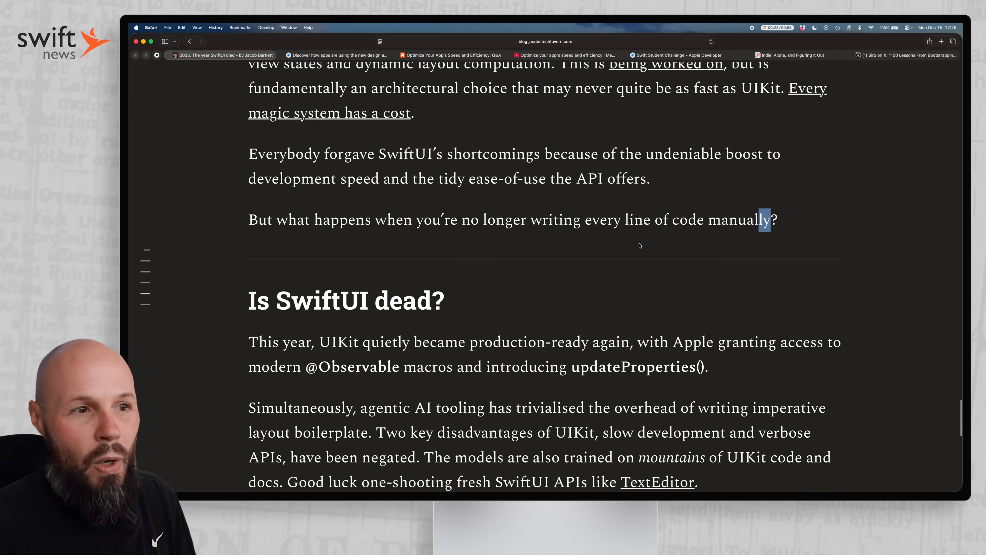
{"action": "scroll", "scroll_direction": "down", "scroll_amount": 3}
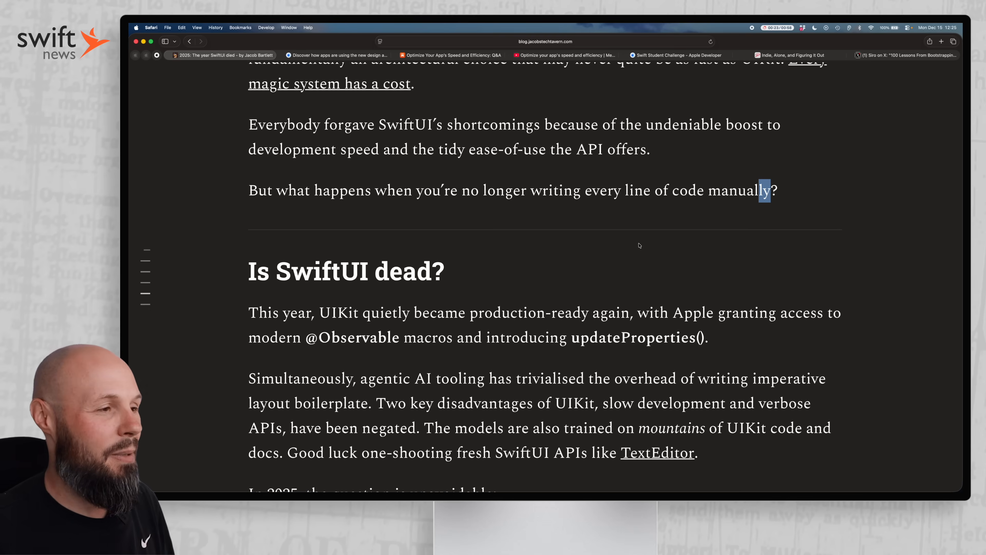
{"action": "scroll", "scroll_direction": "down", "scroll_amount": 3}
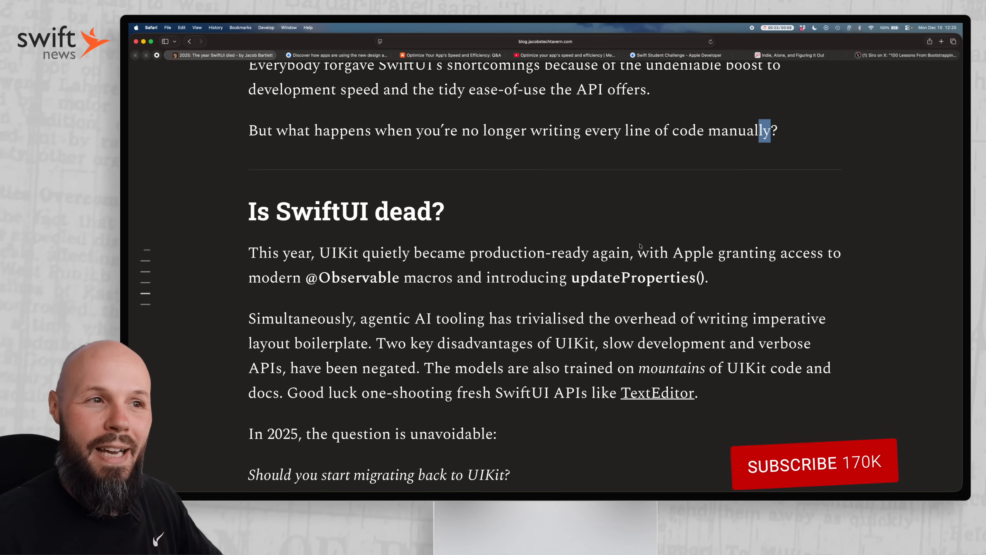
{"action": "left_click", "coordinate": [814, 463]}
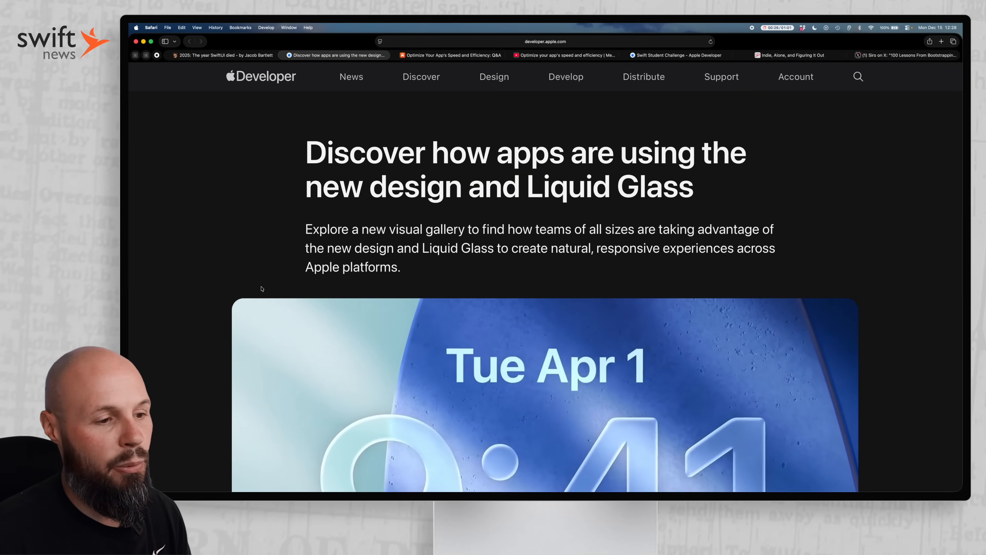
Scroll through the first app examples in the Liquid Glass gallery on developer.apple.com.
{"action": "scroll", "scroll_direction": "down", "scroll_amount": 3}
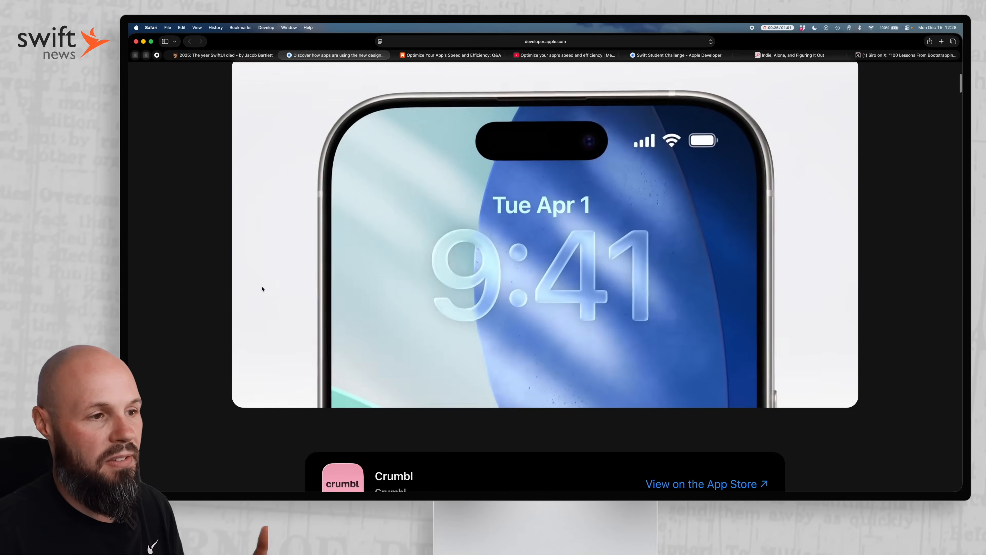
{"action": "scroll", "scroll_direction": "down", "scroll_amount": 3}
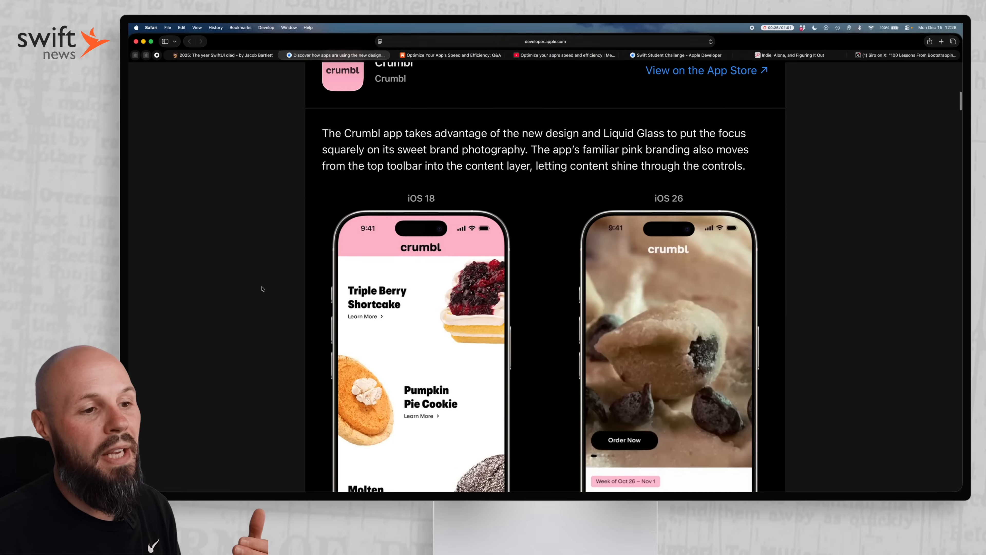
{"action": "scroll", "scroll_direction": "down", "scroll_amount": 3}
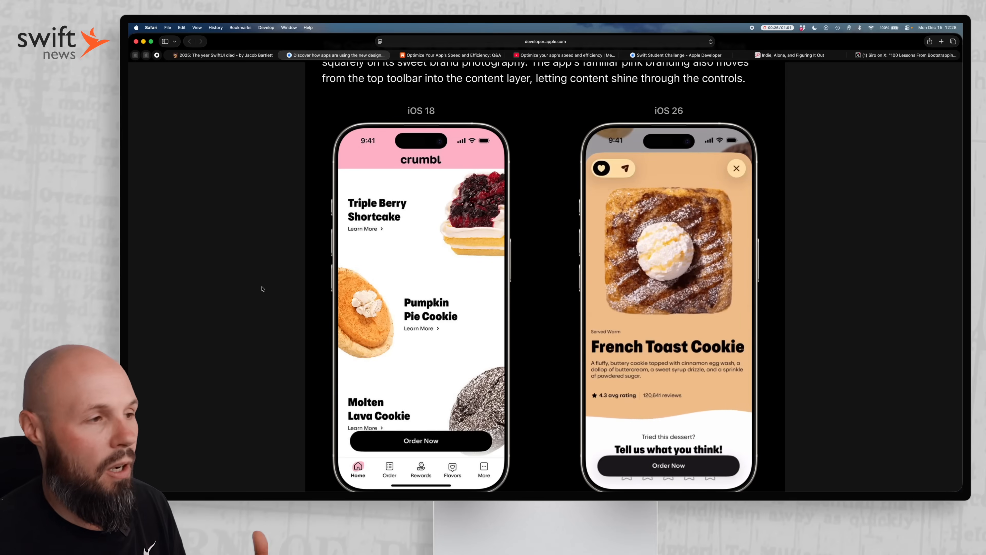
{"action": "mouse_move", "coordinate": [565, 342]}
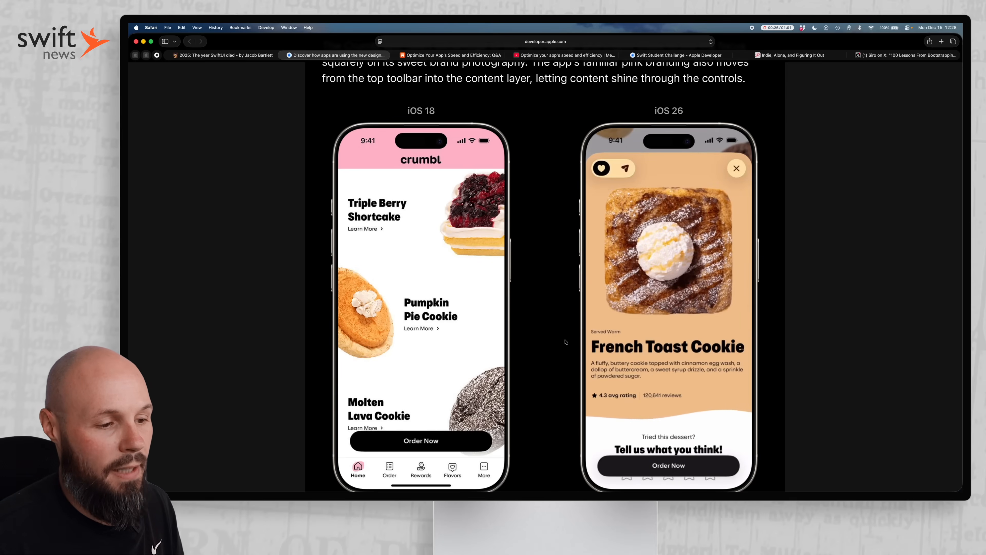
{"action": "scroll", "scroll_direction": "down", "scroll_amount": 3}
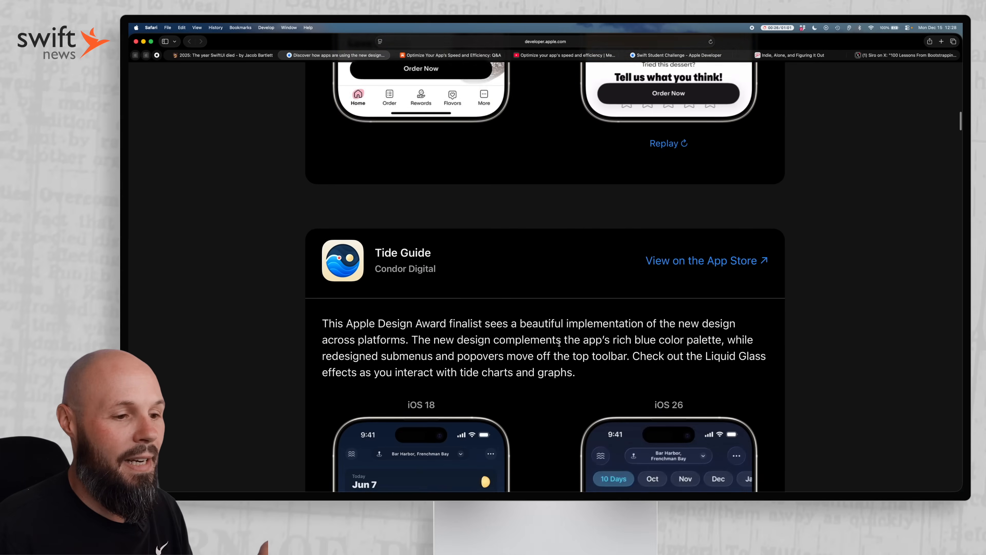
{"action": "scroll", "scroll_direction": "down", "scroll_amount": 3}
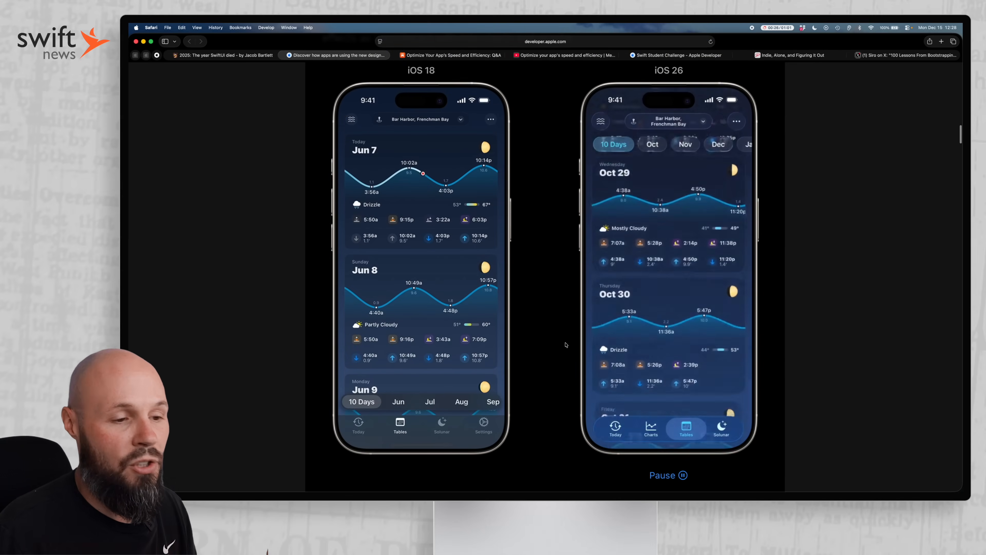
{"action": "scroll", "scroll_direction": "down", "scroll_amount": 3}
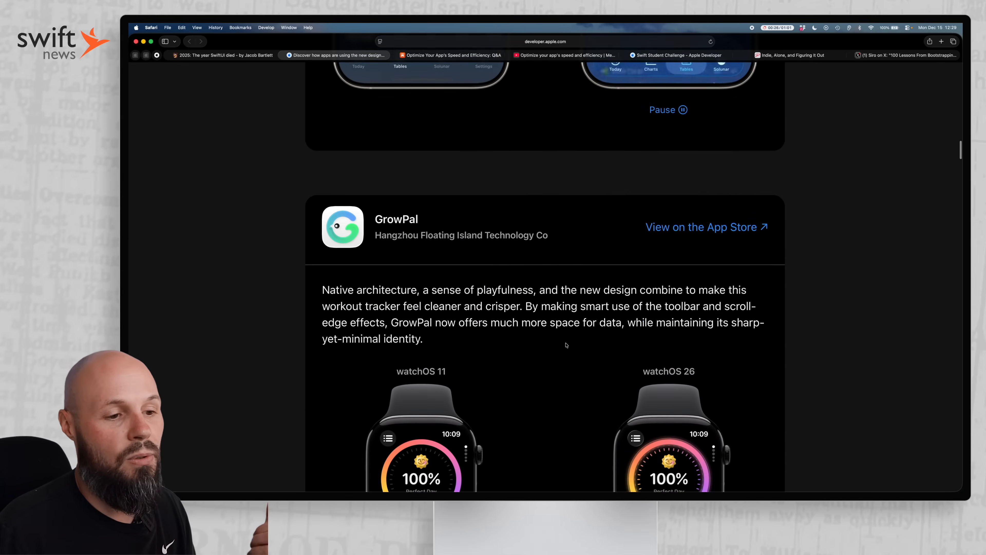
Continue down the gallery's remaining app examples before moving to the Meet with Apple livestream.
{"action": "scroll", "scroll_direction": "down", "scroll_amount": 3}
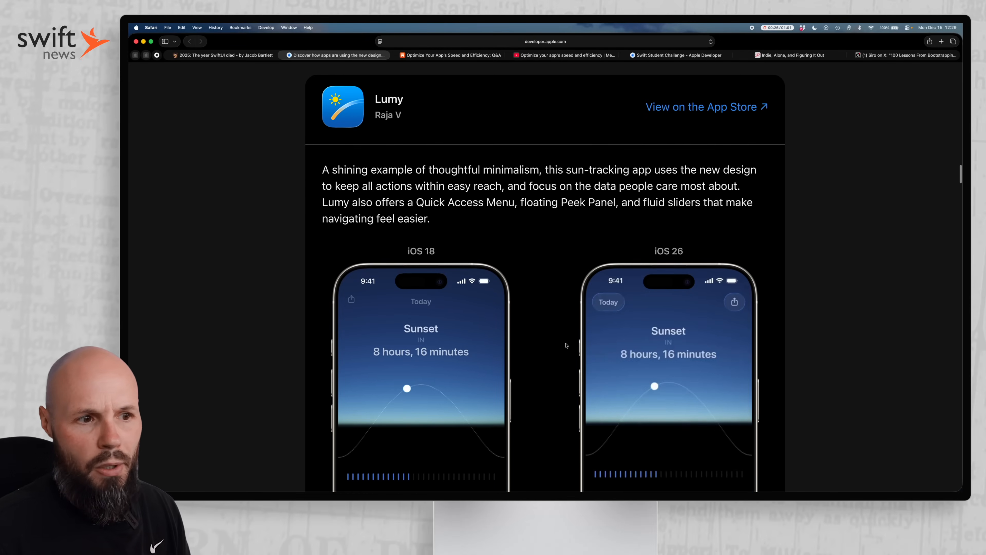
{"action": "scroll", "scroll_direction": "down", "scroll_amount": 3}
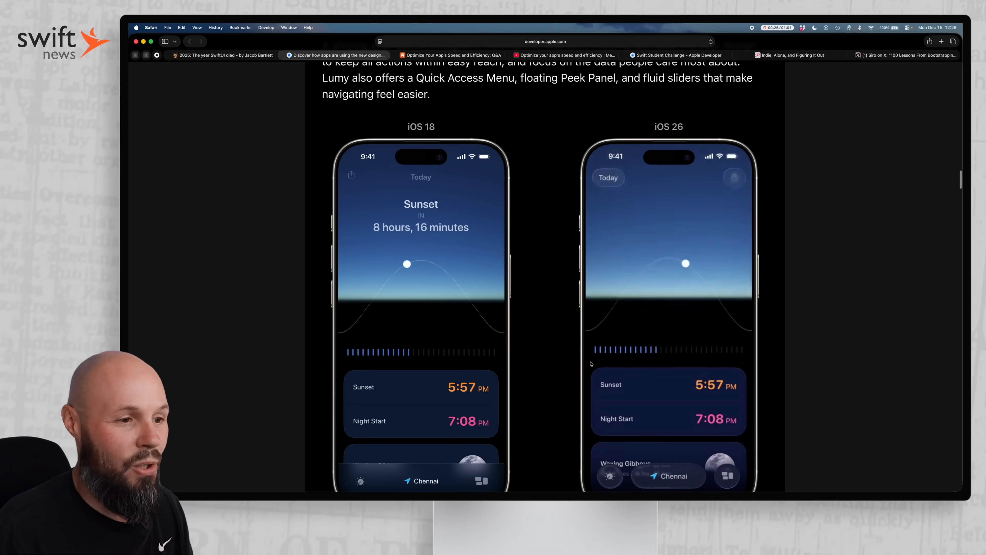
{"action": "scroll", "scroll_direction": "down", "scroll_amount": 3}
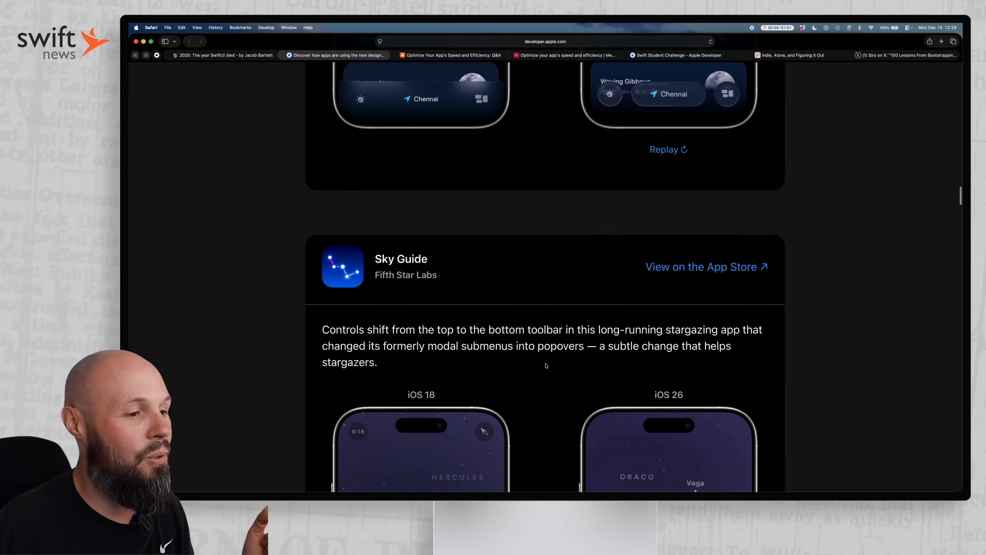
{"action": "scroll", "scroll_direction": "down", "scroll_amount": 3}
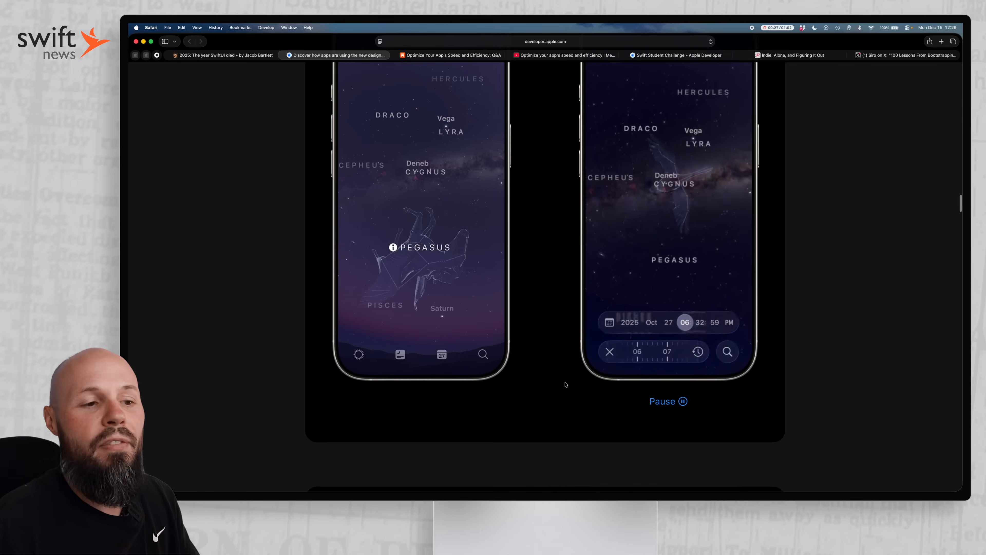
{"action": "scroll", "scroll_direction": "down", "scroll_amount": 3}
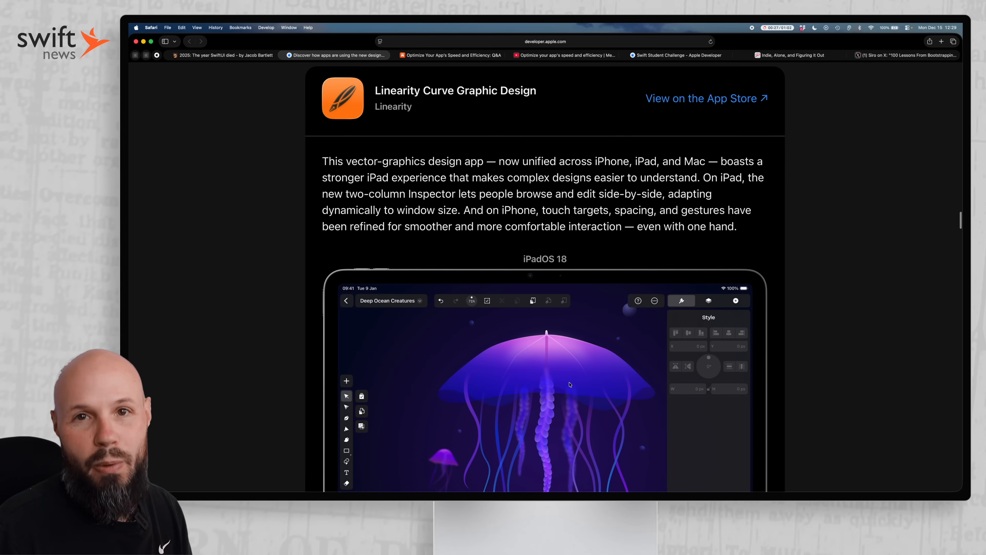
{"action": "scroll", "scroll_direction": "down", "scroll_amount": 3}
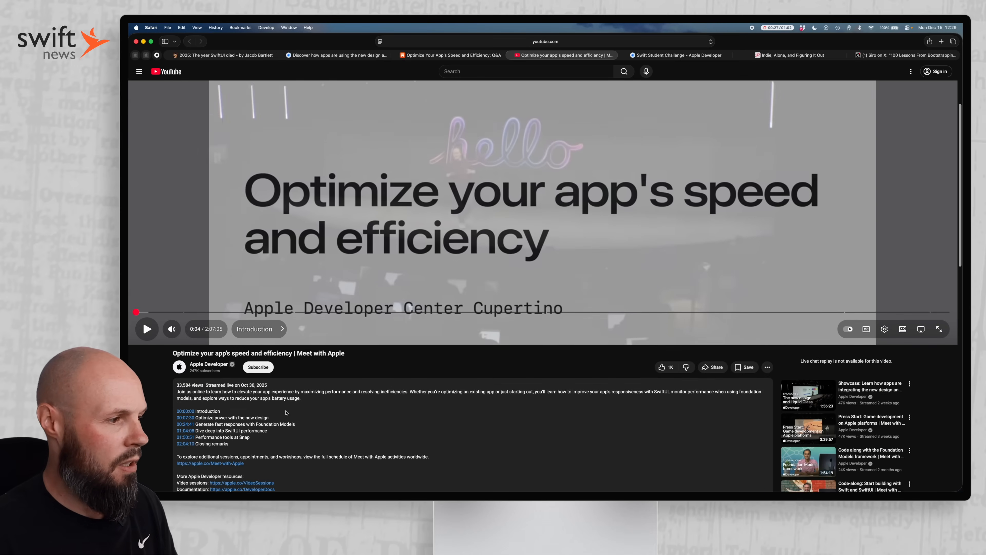
Scroll the YouTube page so the speed and efficiency livestream player sits enlarged with the description hidden.
{"action": "scroll", "scroll_direction": "down", "scroll_amount": 3}
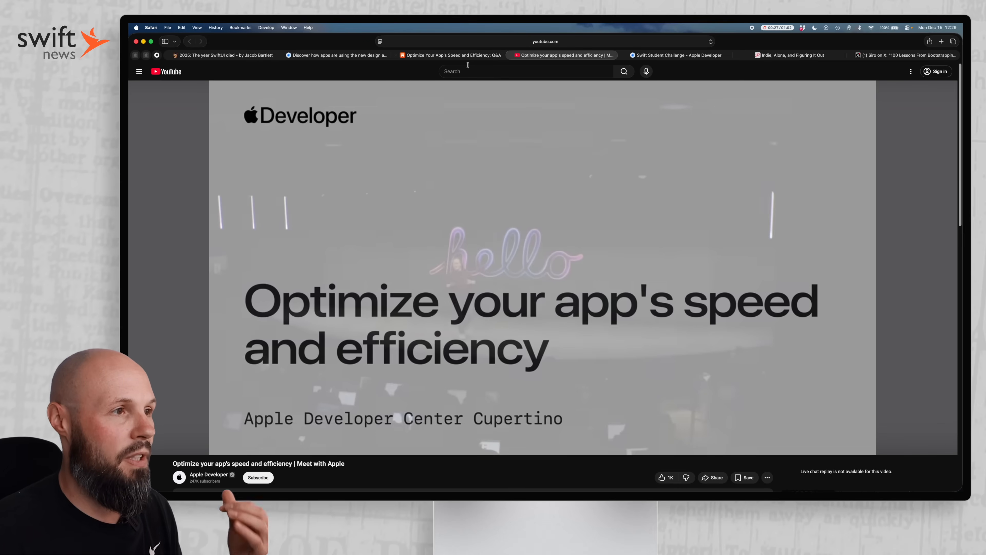
Switch to the Substack speed and efficiency Q&A article and read its opening questions.
{"action": "left_click", "coordinate": [450, 55]}
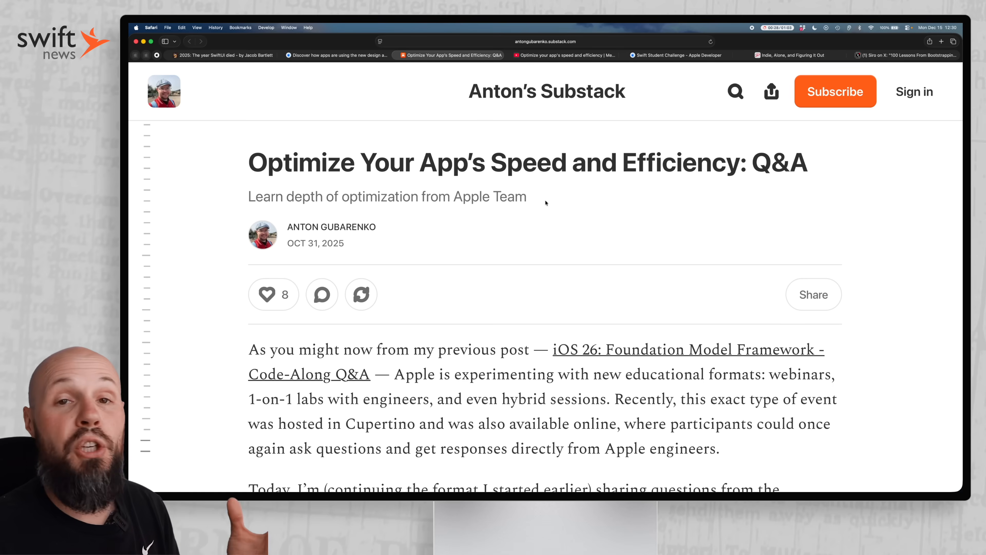
{"action": "left_click", "coordinate": [560, 54]}
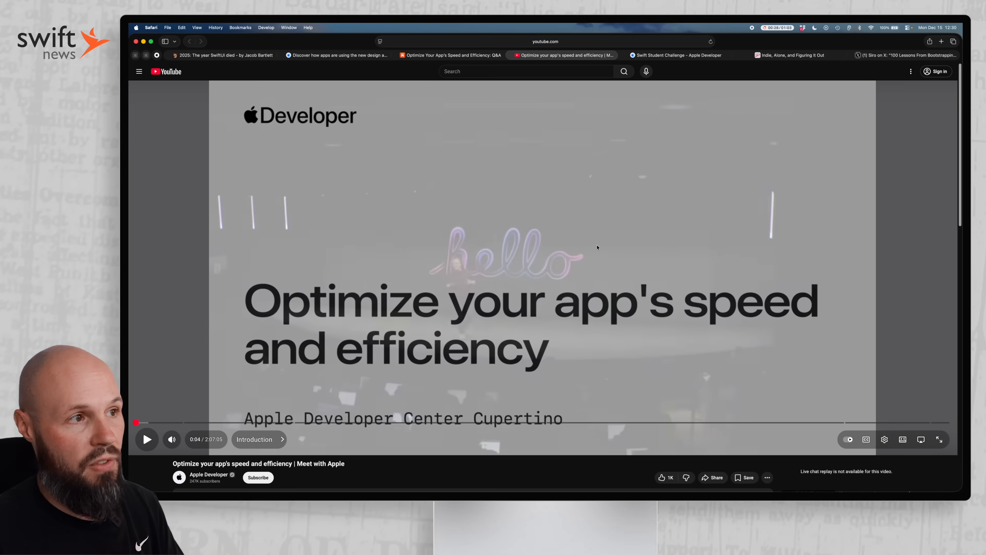
{"action": "left_click", "coordinate": [451, 55]}
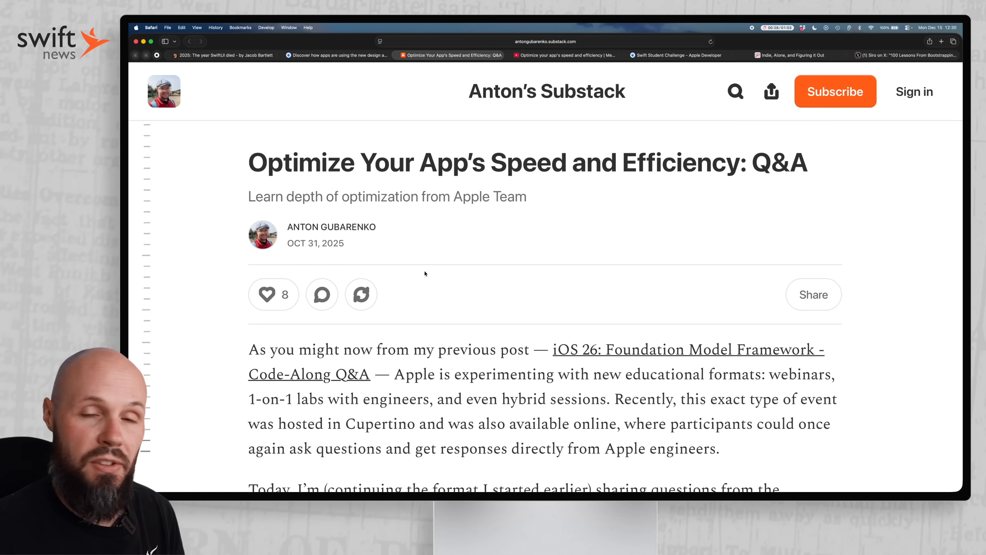
{"action": "scroll", "scroll_direction": "down", "scroll_amount": 3}
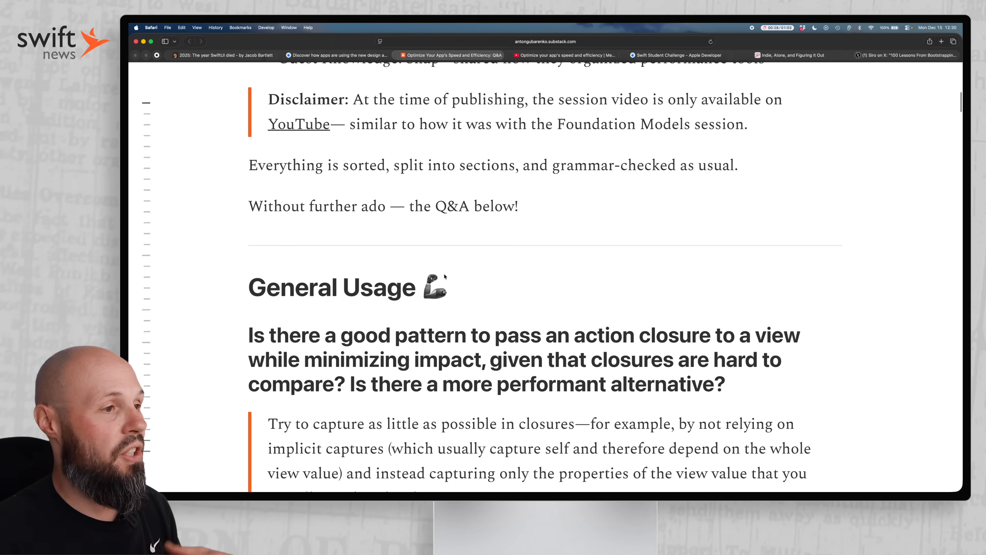
{"action": "scroll", "scroll_direction": "down", "scroll_amount": 3}
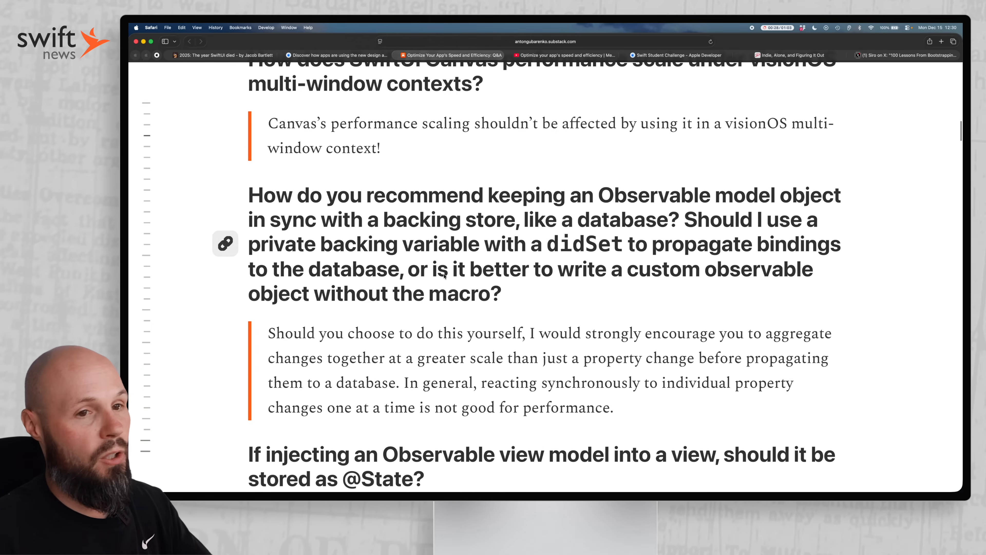
{"action": "scroll", "scroll_direction": "down", "scroll_amount": 3}
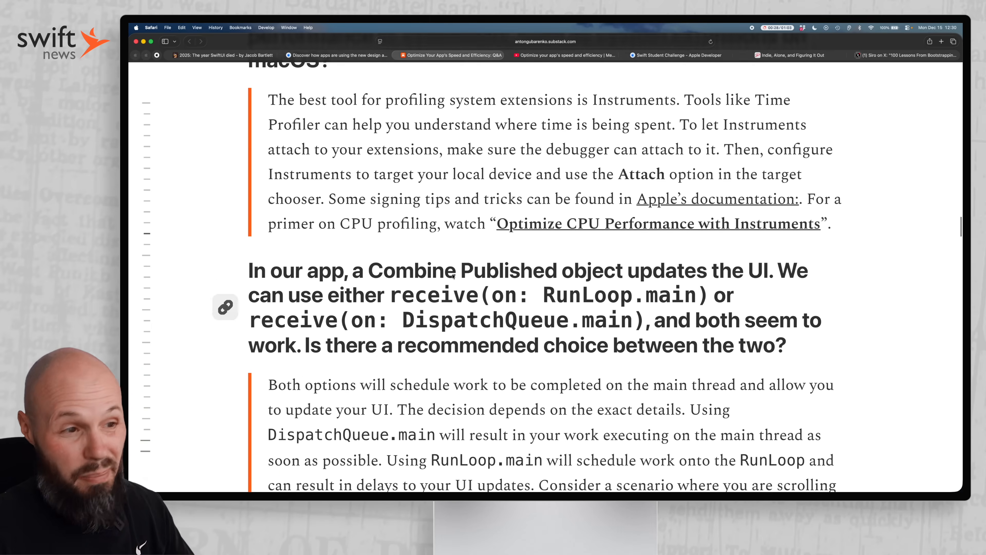
{"action": "scroll", "scroll_direction": "down", "scroll_amount": 3}
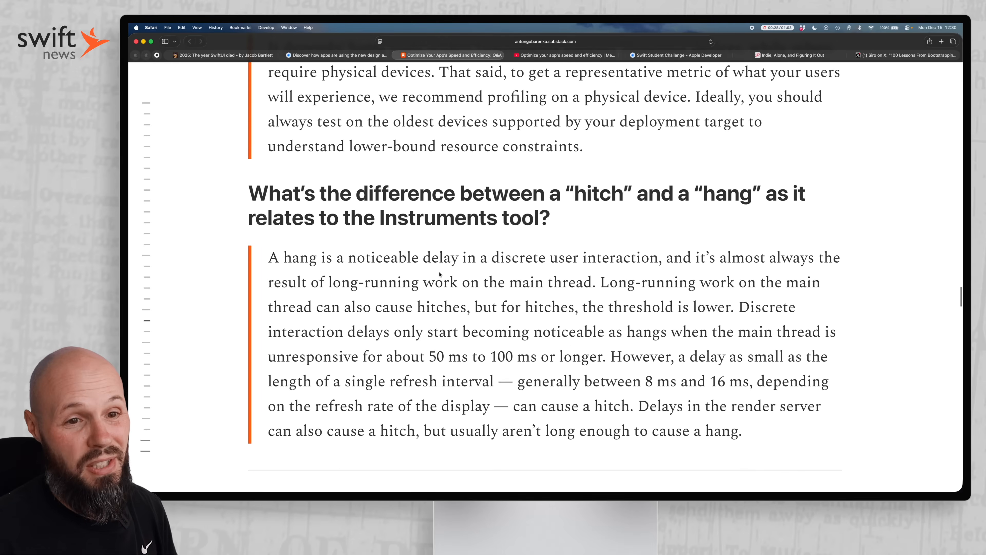
Finish reading the Q&A article, then move to the Swift Student Challenge page on Apple Developer.
{"action": "scroll", "scroll_direction": "up", "scroll_amount": 3}
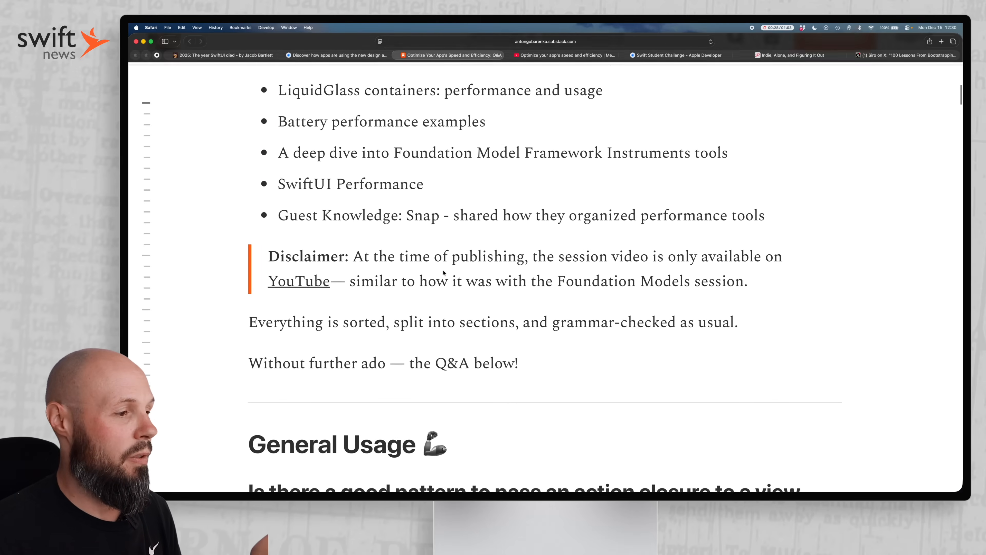
{"action": "scroll", "scroll_direction": "down", "scroll_amount": 3}
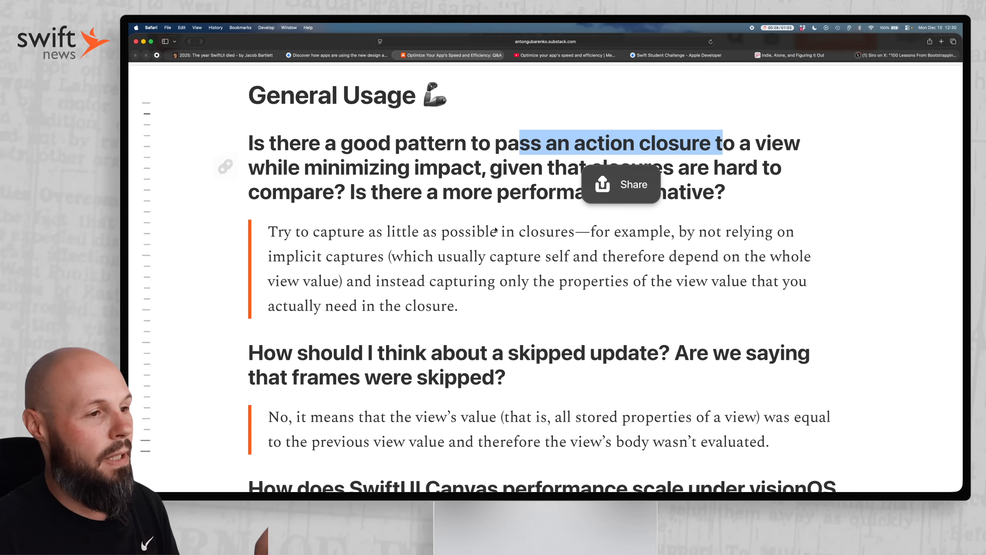
{"action": "scroll", "scroll_direction": "down", "scroll_amount": 3}
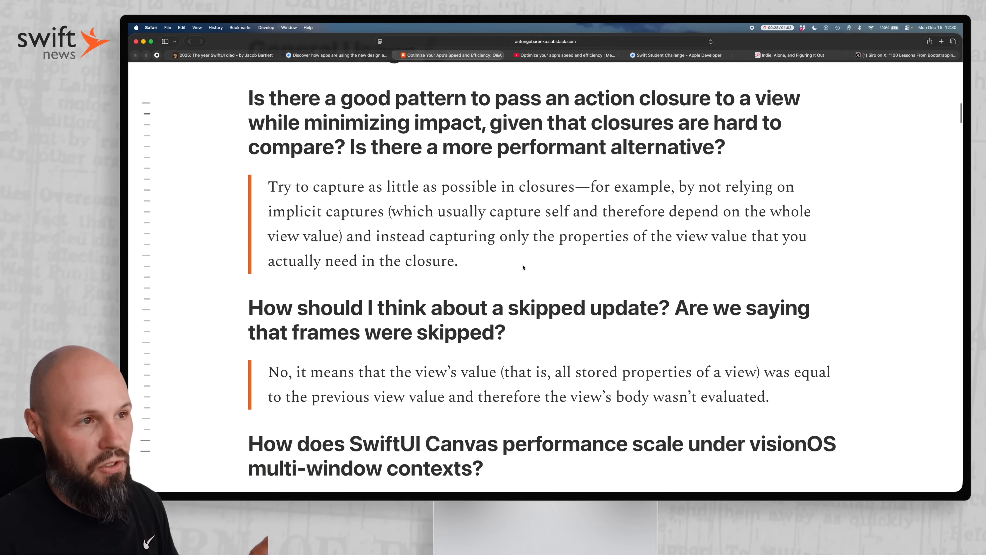
{"action": "left_click", "coordinate": [561, 55]}
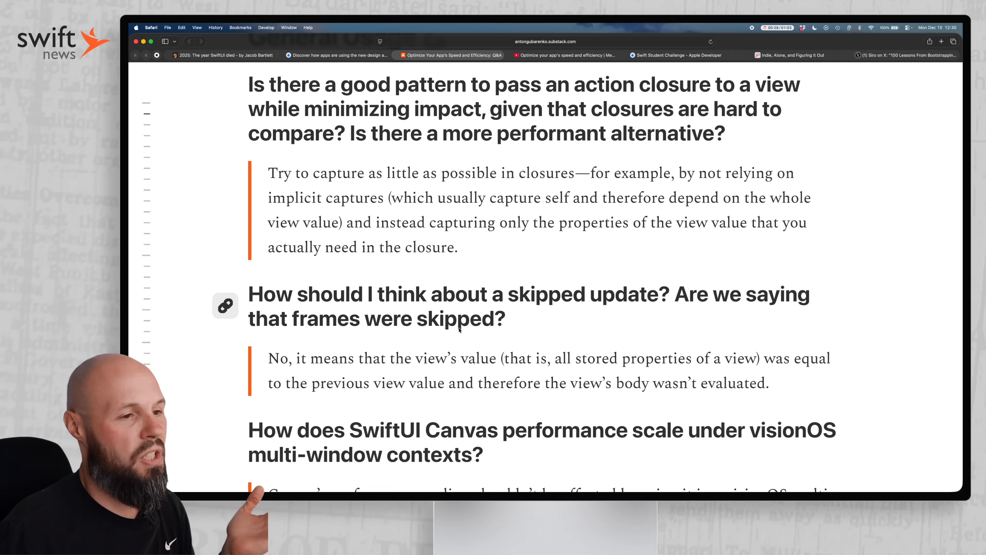
{"action": "scroll", "scroll_direction": "down", "scroll_amount": 3}
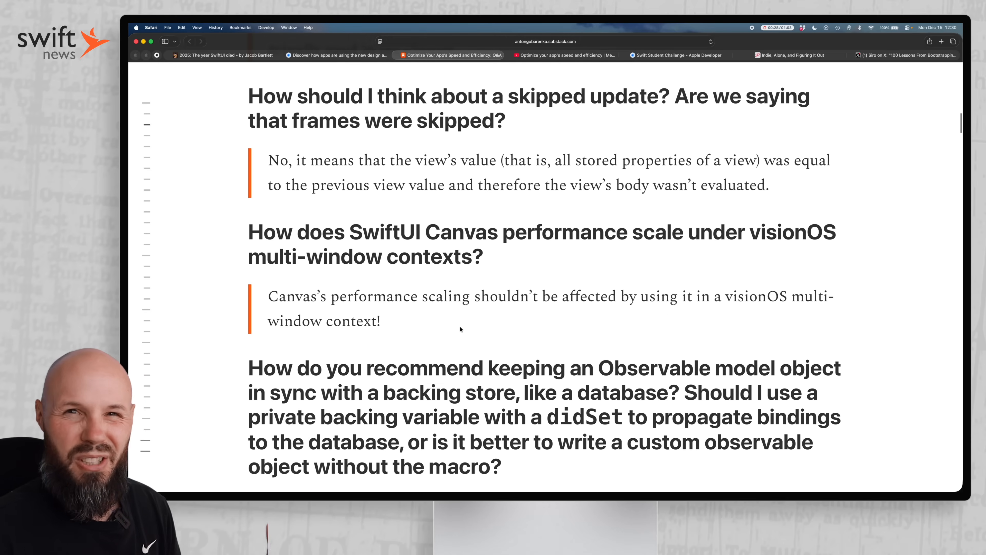
{"action": "scroll", "scroll_direction": "down", "scroll_amount": 3}
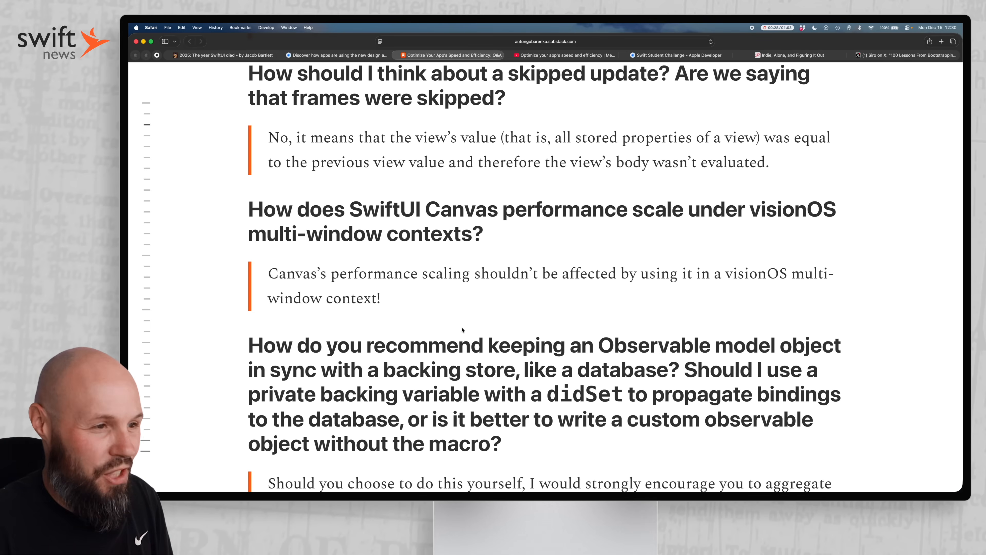
{"action": "scroll", "scroll_direction": "down", "scroll_amount": 3}
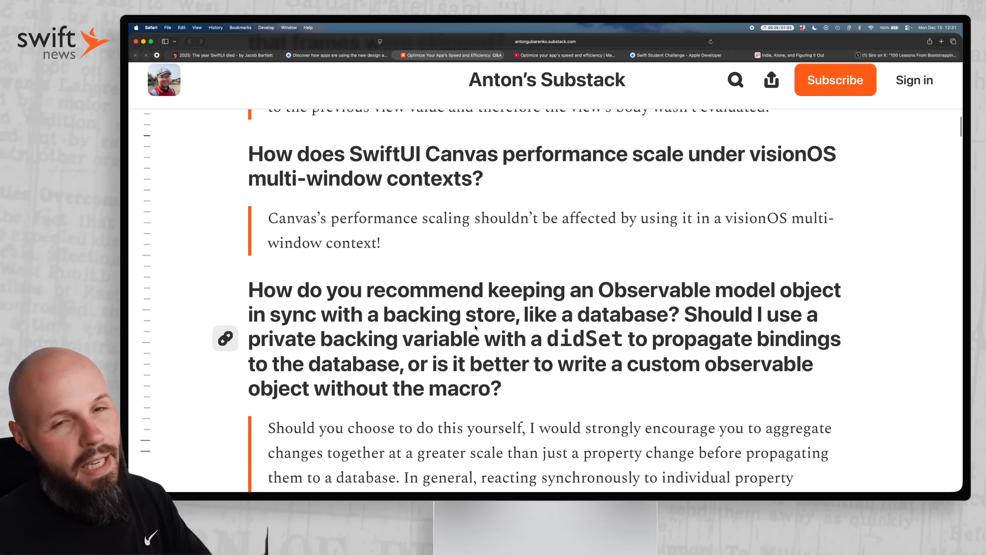
{"action": "left_click", "coordinate": [675, 56]}
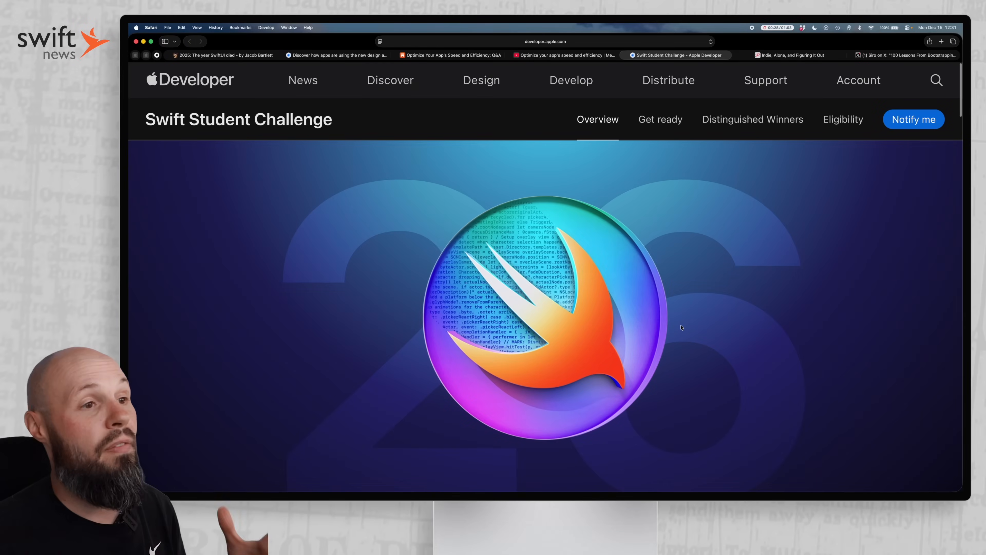
{"action": "scroll", "scroll_direction": "down", "scroll_amount": 3}
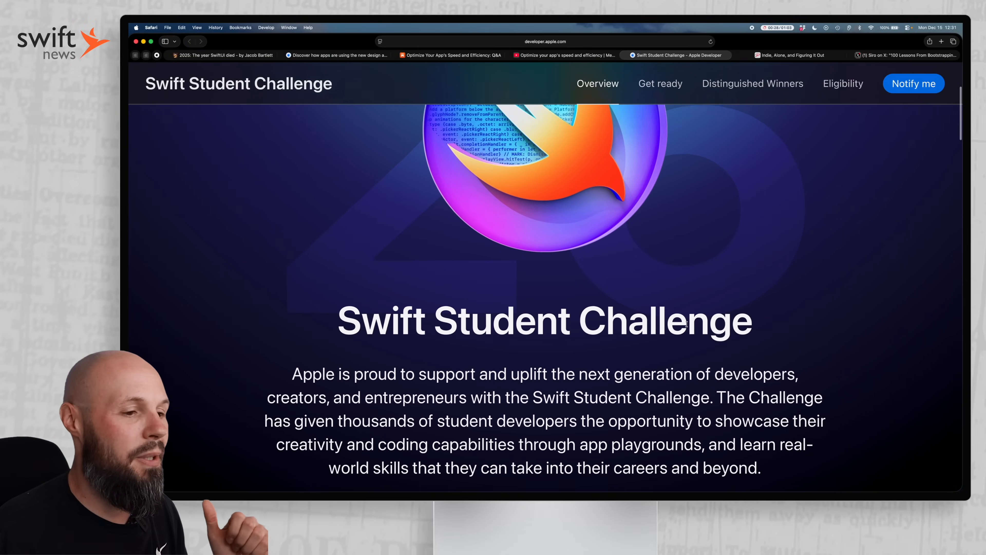
{"action": "scroll", "scroll_direction": "down", "scroll_amount": 3}
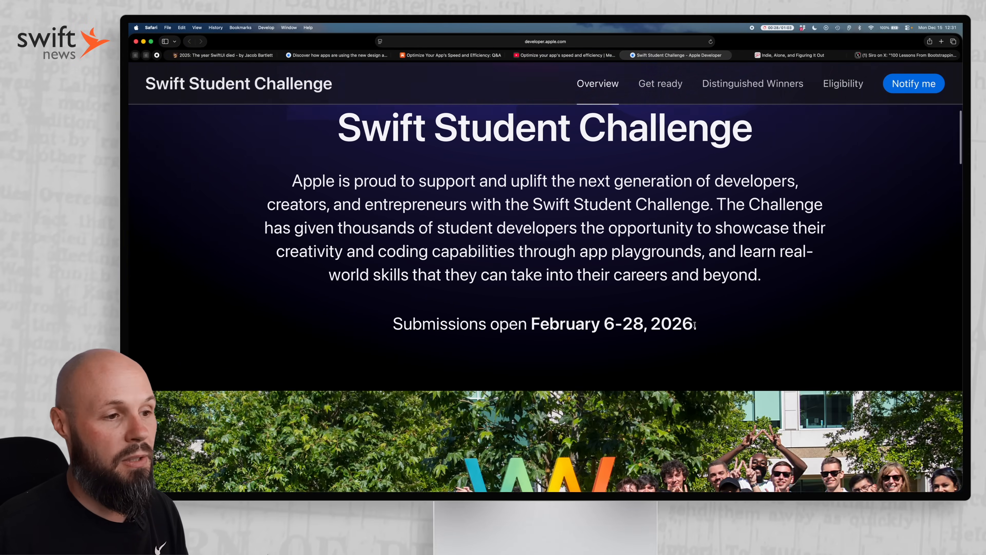
{"action": "scroll", "scroll_direction": "down", "scroll_amount": 3}
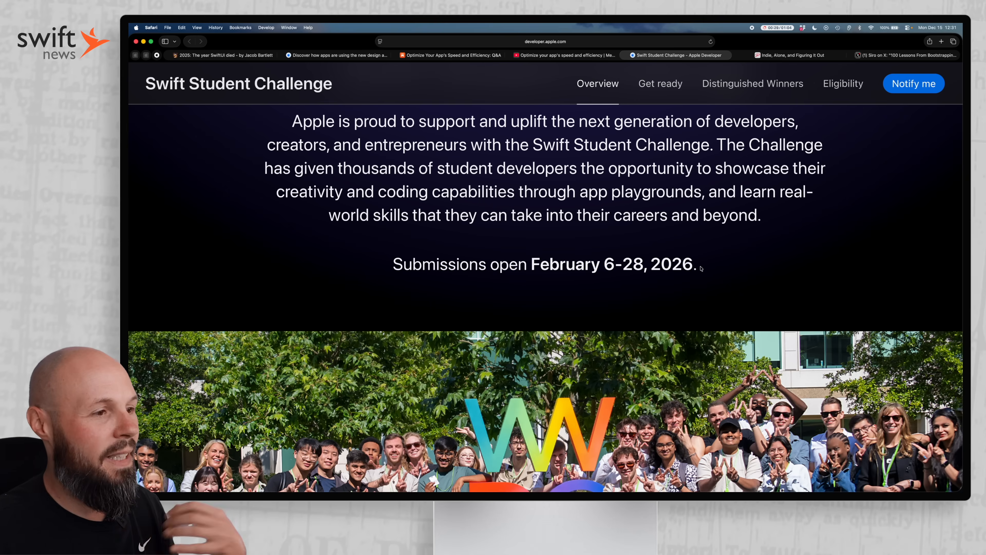
{"action": "scroll", "scroll_direction": "down", "scroll_amount": 3}
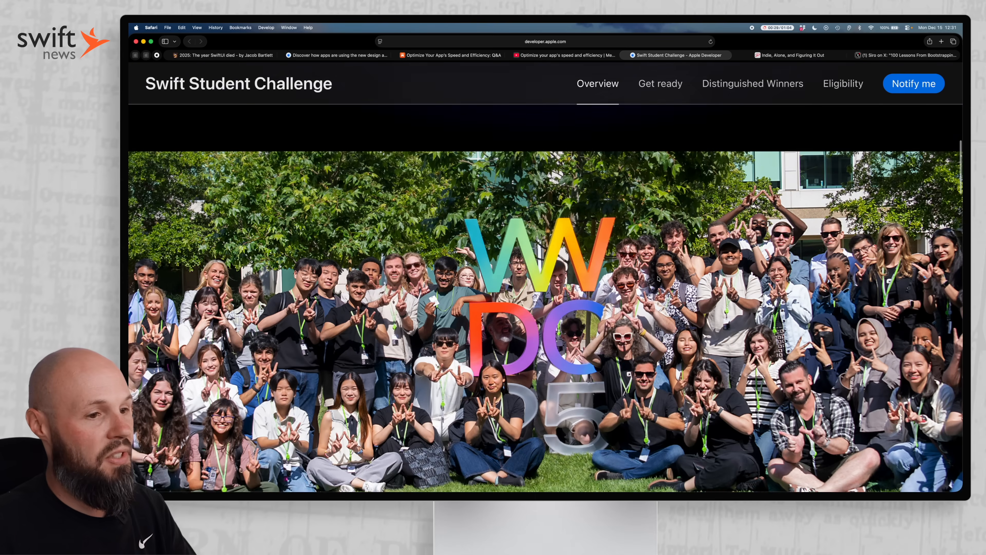
{"action": "scroll", "scroll_direction": "down", "scroll_amount": 3}
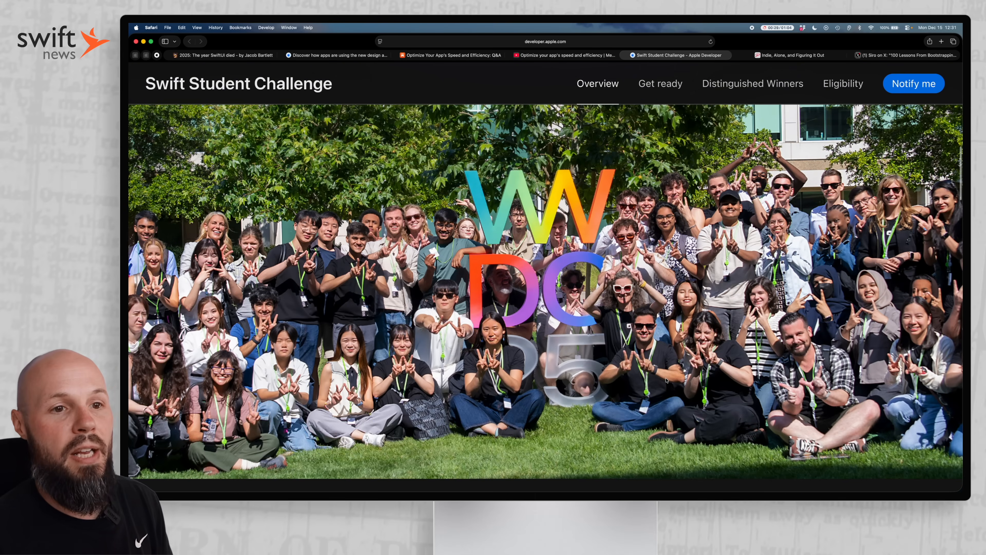
{"action": "scroll", "scroll_direction": "down", "scroll_amount": 3}
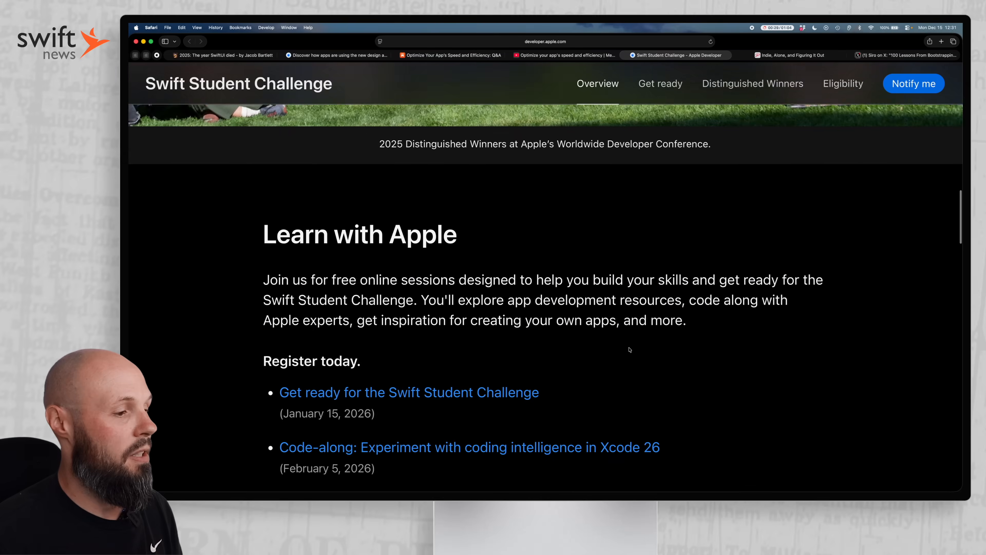
{"action": "scroll", "scroll_direction": "down", "scroll_amount": 3}
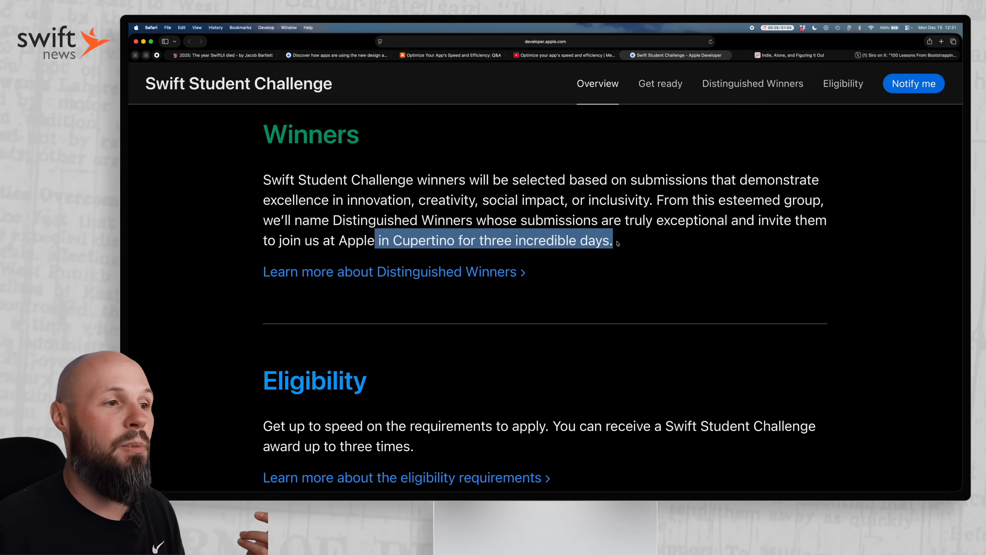
{"action": "scroll", "scroll_direction": "up", "scroll_amount": 3}
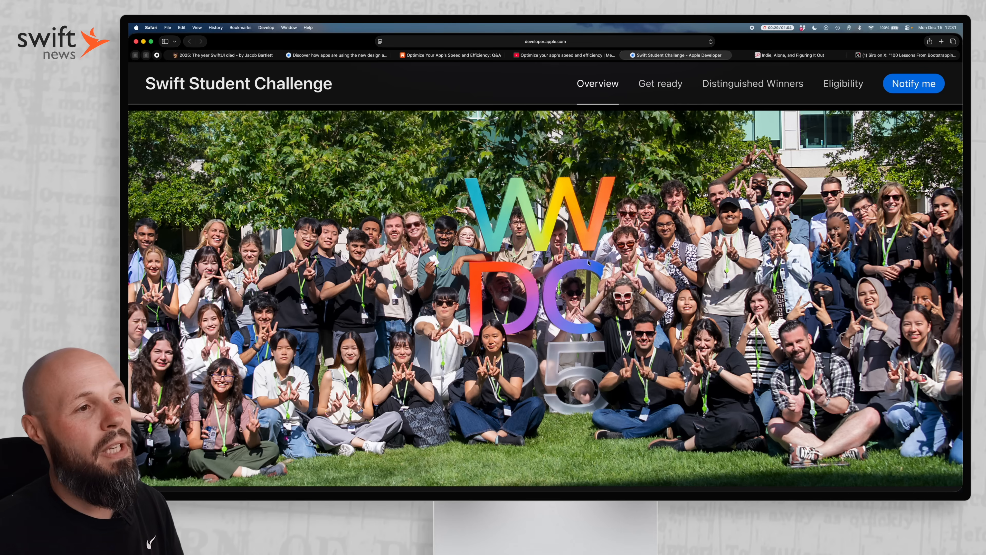
{"action": "scroll", "scroll_direction": "down", "scroll_amount": 3}
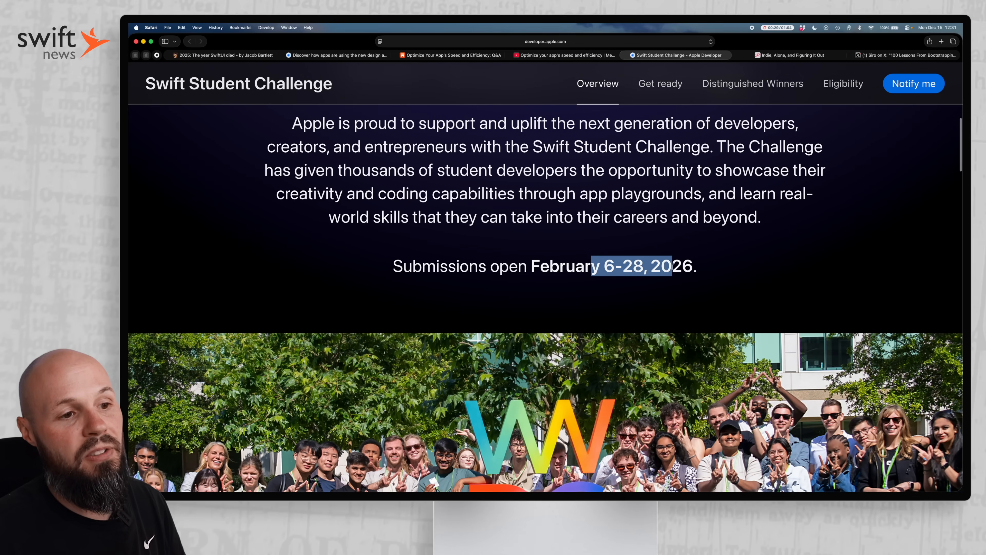
{"action": "scroll", "scroll_direction": "up", "scroll_amount": 3}
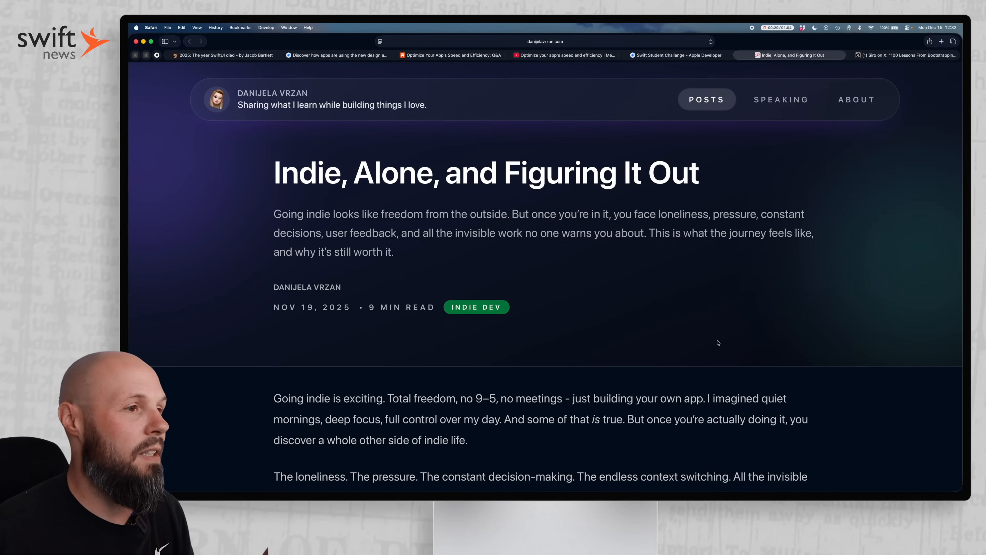
{"action": "mouse_move", "coordinate": [658, 321]}
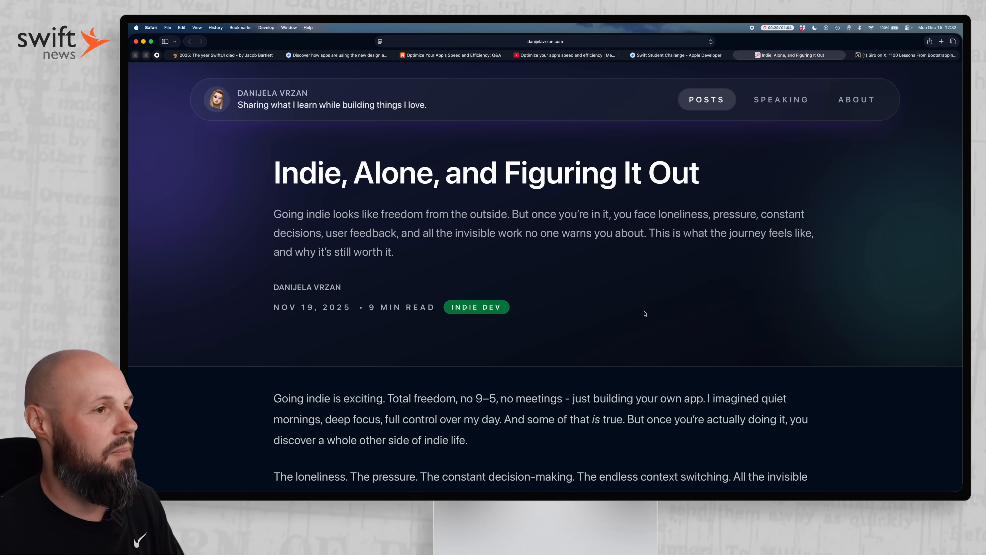
Scroll 'Indie, Alone, and Figuring It Out' past its introduction to the 'You're On Your Own' section.
{"action": "scroll", "scroll_direction": "down", "scroll_amount": 3}
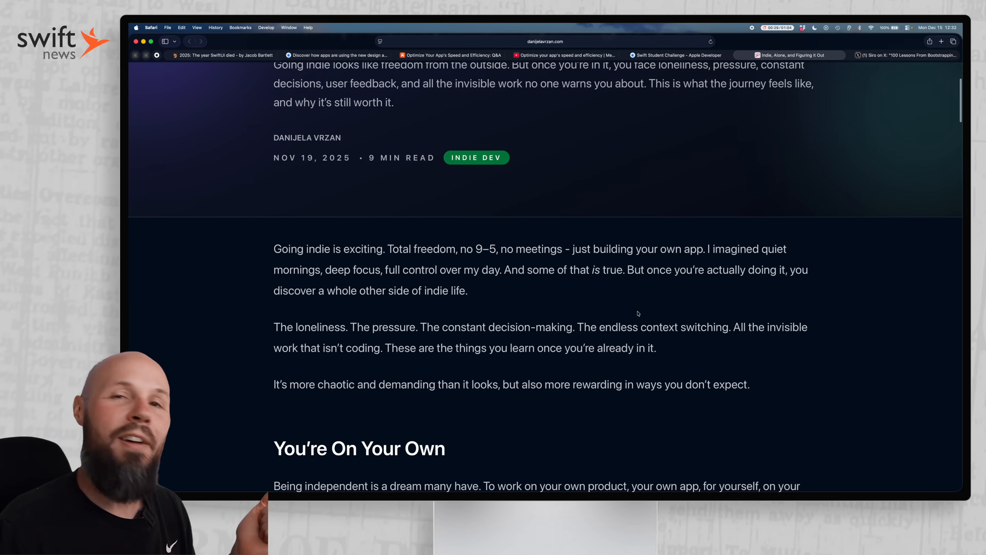
{"action": "scroll", "scroll_direction": "down", "scroll_amount": 3}
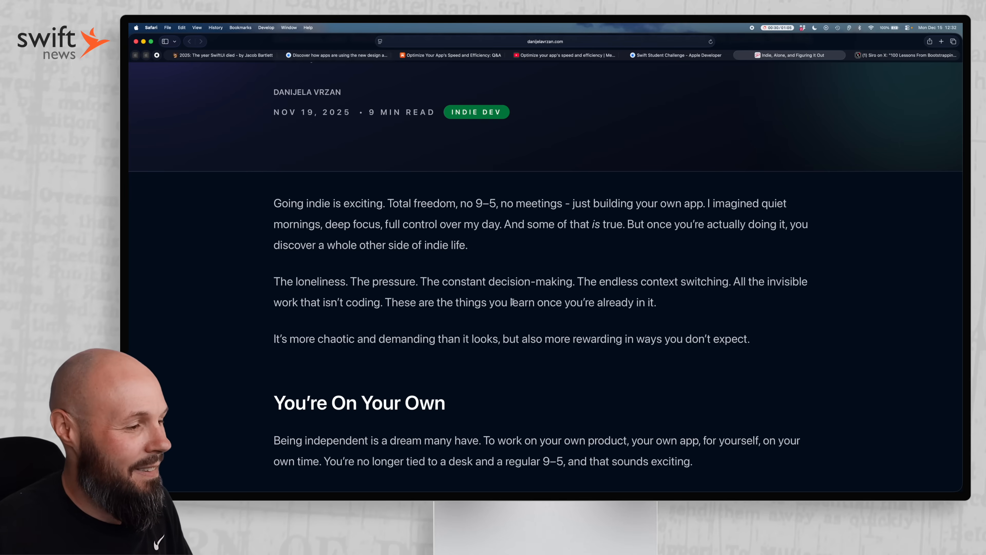
{"action": "scroll", "scroll_direction": "down", "scroll_amount": 3}
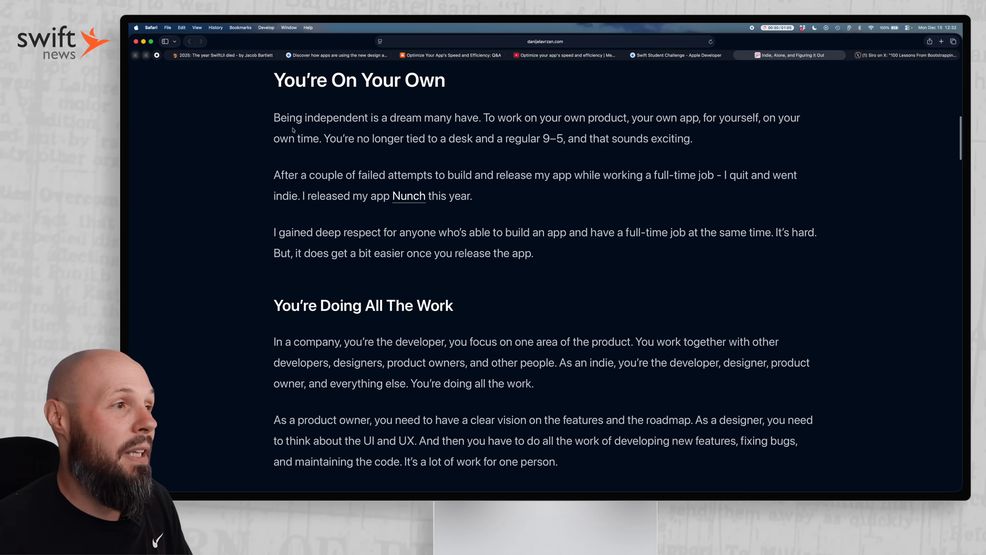
{"action": "double_click", "coordinate": [510, 117]}
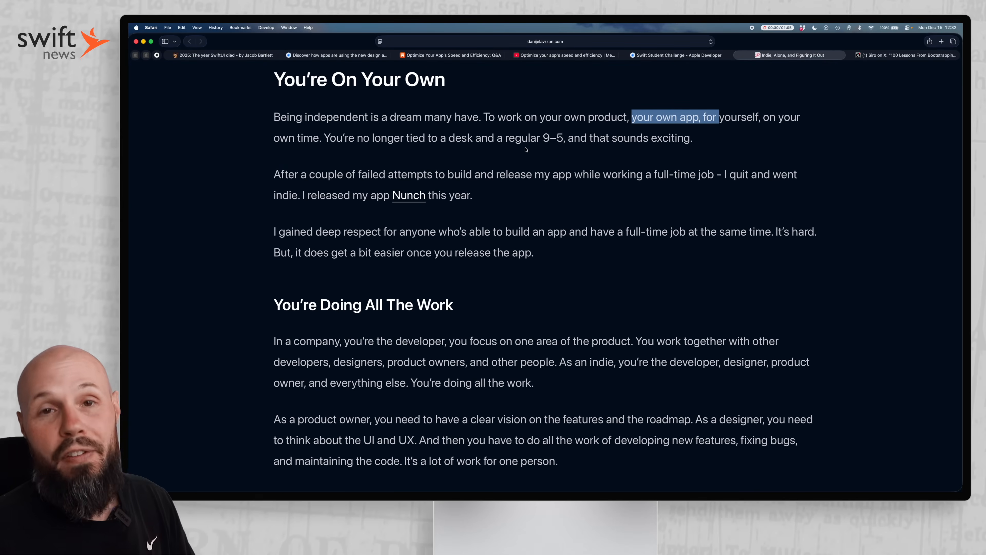
{"action": "scroll", "scroll_direction": "down", "scroll_amount": 3}
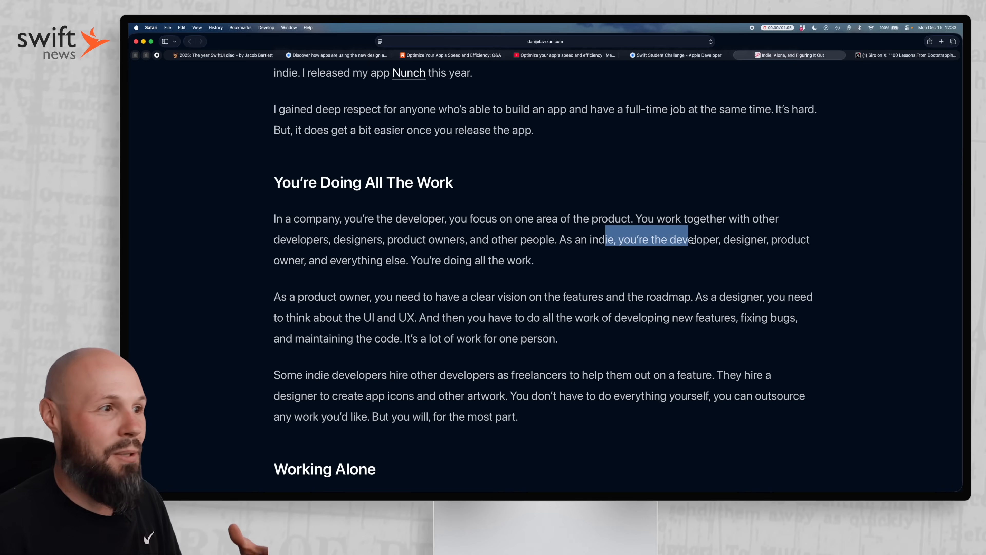
{"action": "mouse_move", "coordinate": [628, 256]}
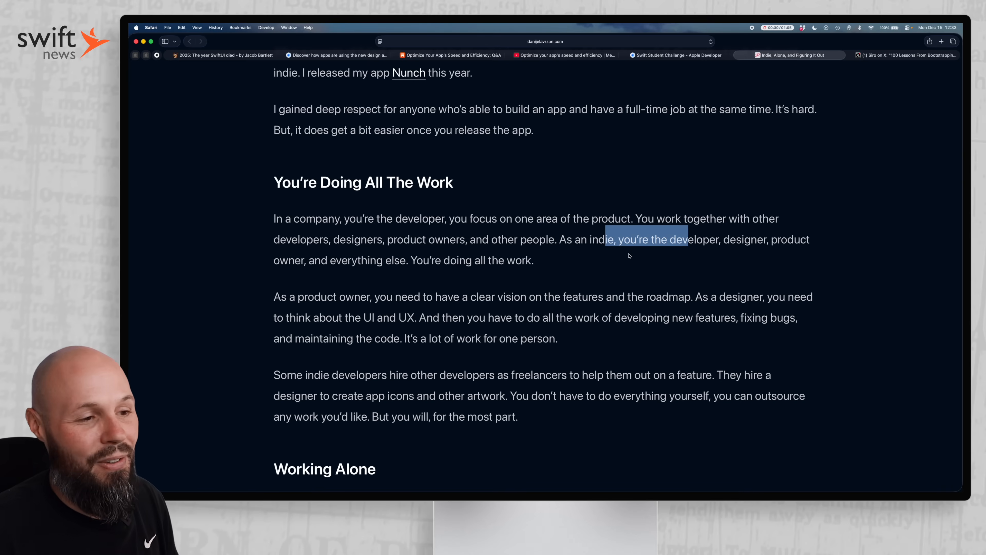
{"action": "scroll", "scroll_direction": "down", "scroll_amount": 3}
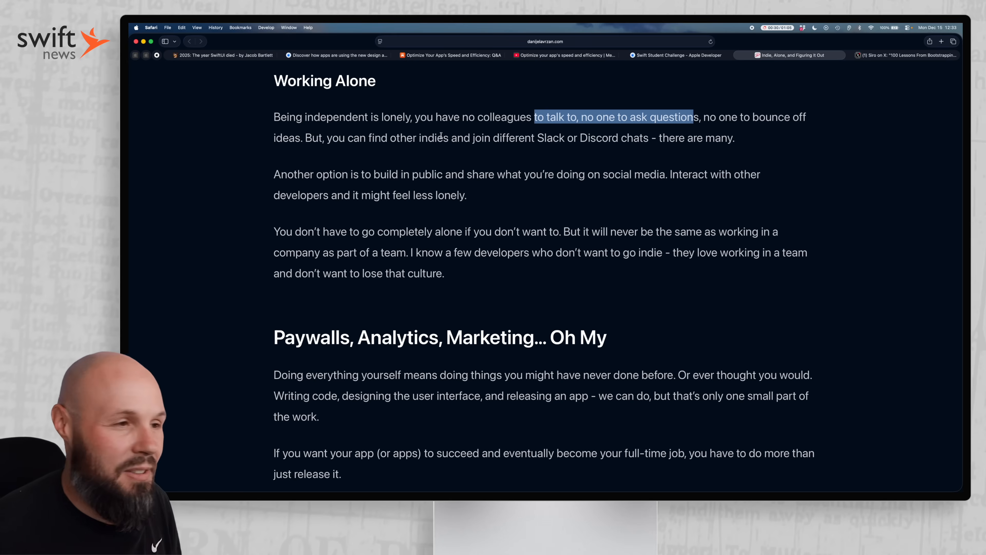
{"action": "mouse_move", "coordinate": [521, 151]}
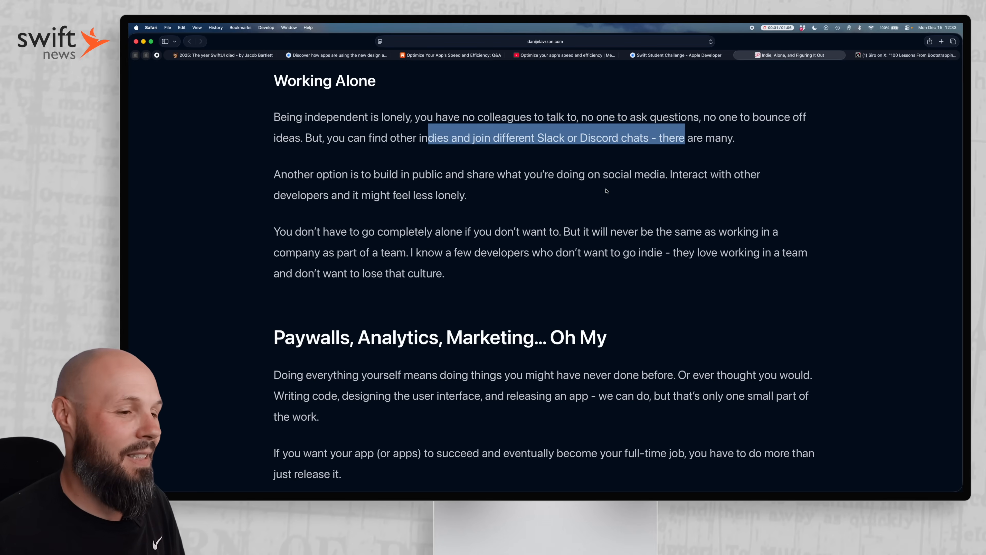
{"action": "scroll", "scroll_direction": "down", "scroll_amount": 3}
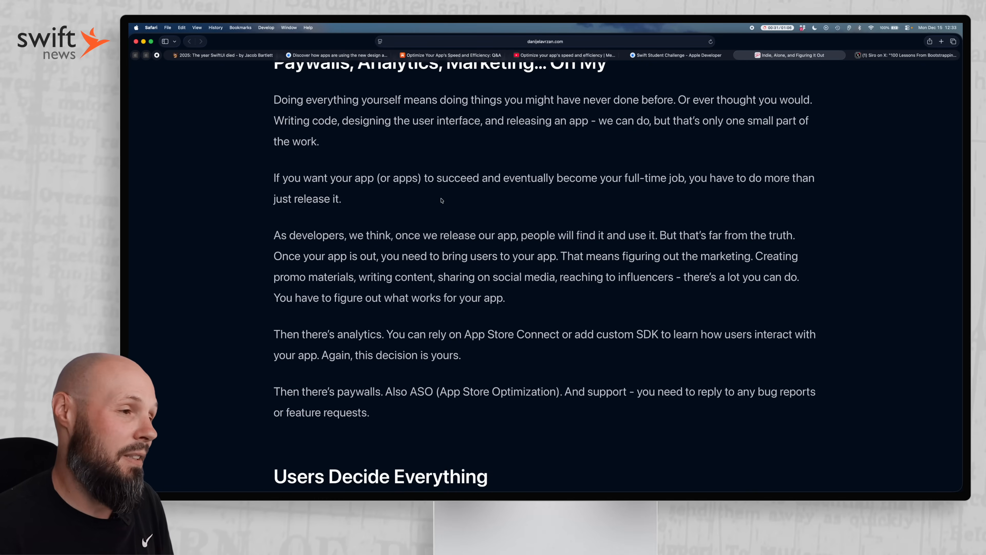
{"action": "scroll", "scroll_direction": "down", "scroll_amount": 3}
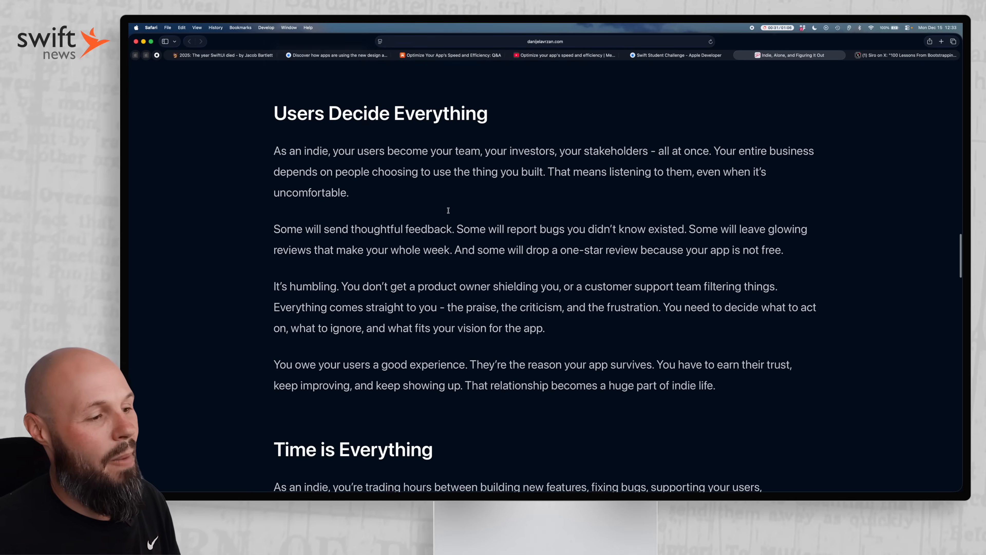
{"action": "scroll", "scroll_direction": "down", "scroll_amount": 3}
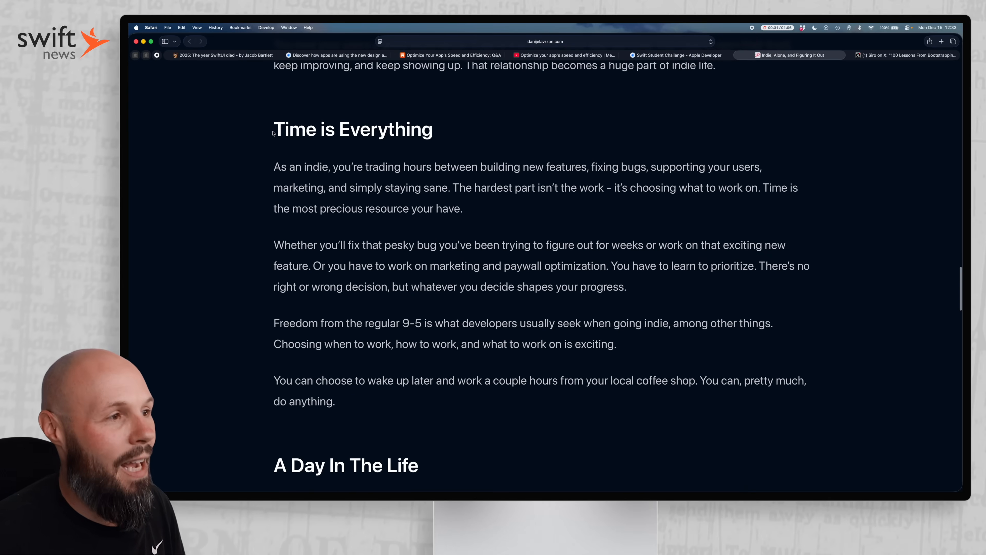
{"action": "mouse_move", "coordinate": [451, 190]}
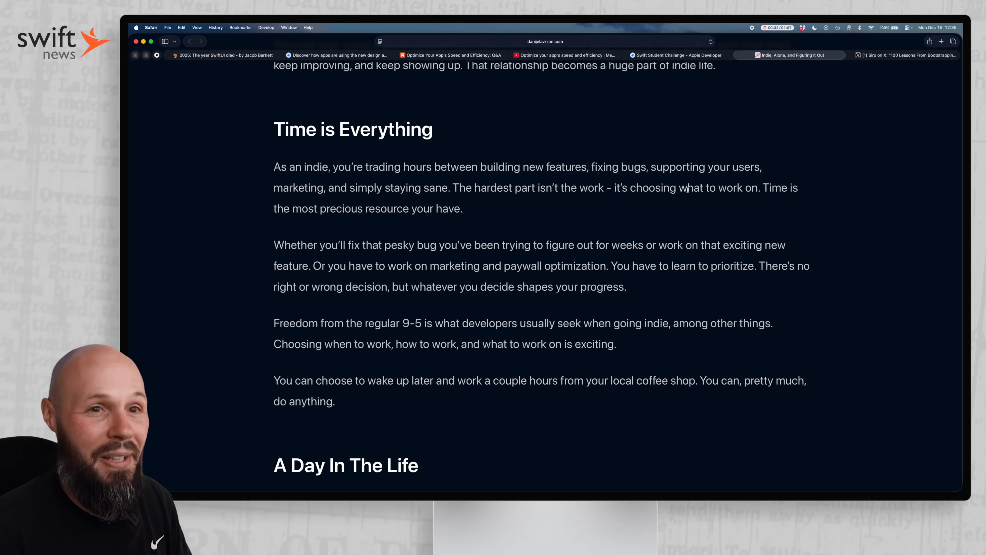
{"action": "mouse_move", "coordinate": [576, 236]}
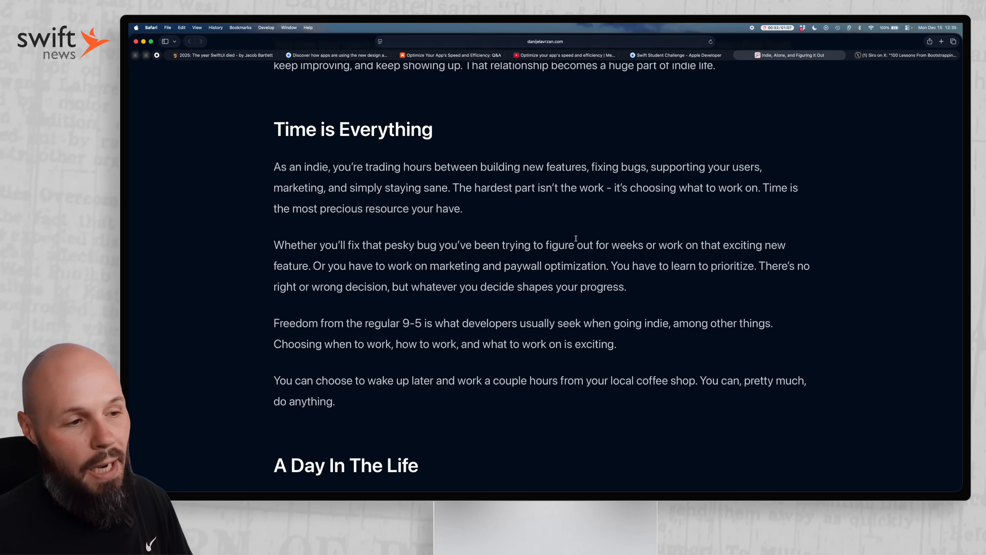
{"action": "scroll", "scroll_direction": "down", "scroll_amount": 3}
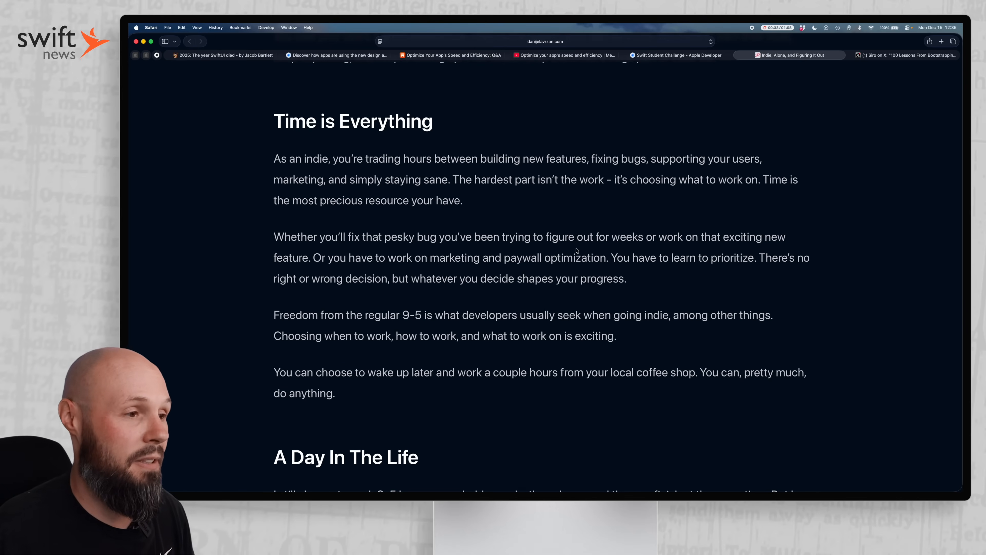
{"action": "scroll", "scroll_direction": "down", "scroll_amount": 3}
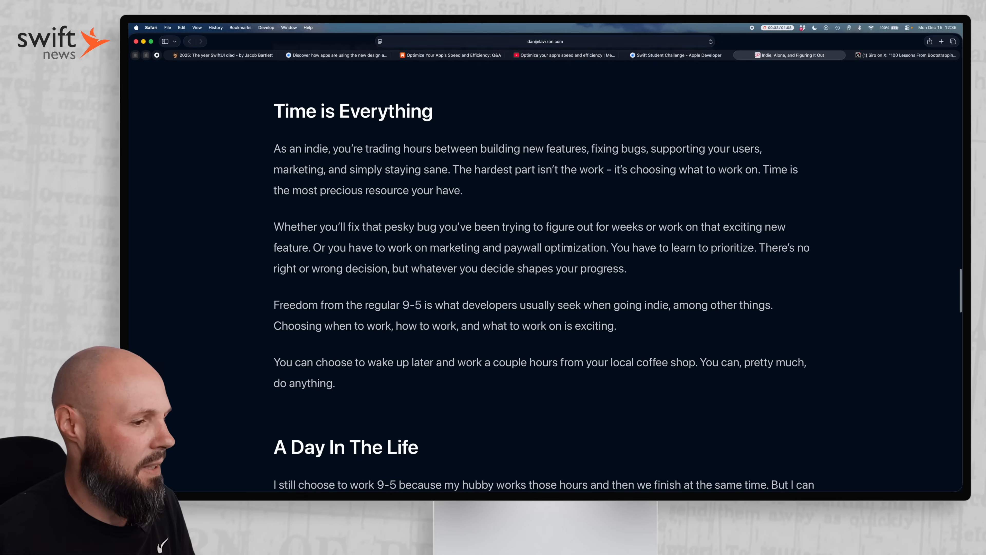
{"action": "scroll", "scroll_direction": "up", "scroll_amount": 3}
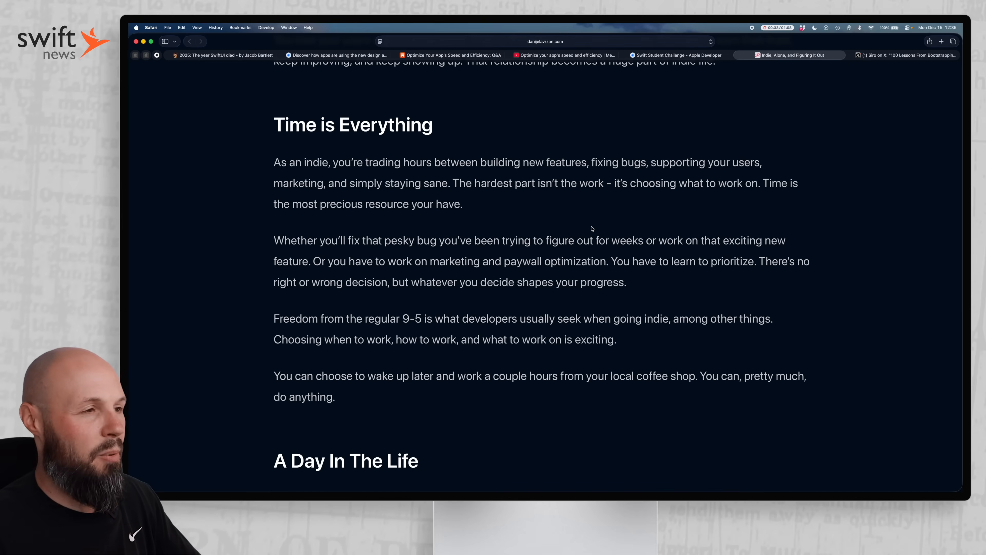
{"action": "mouse_move", "coordinate": [570, 230]}
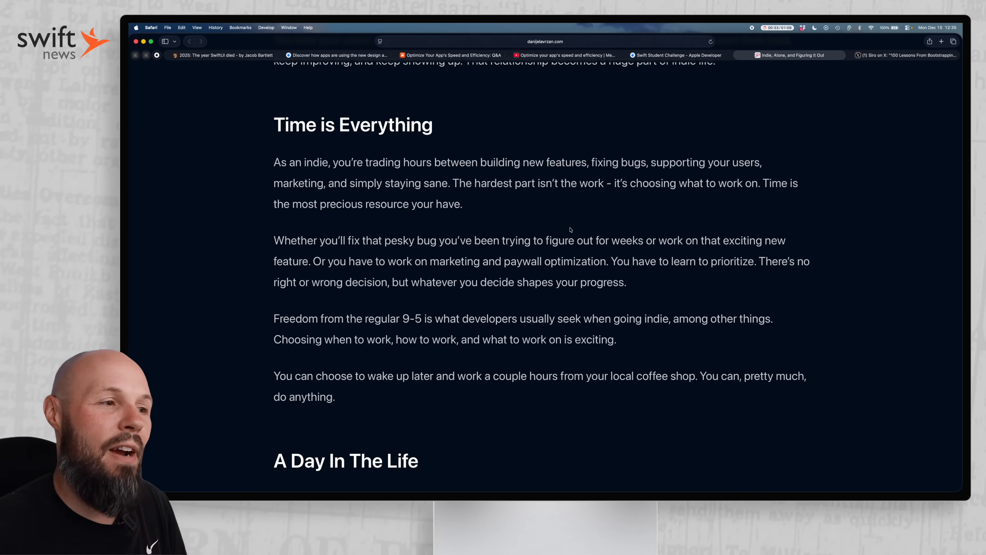
{"action": "mouse_move", "coordinate": [487, 218]}
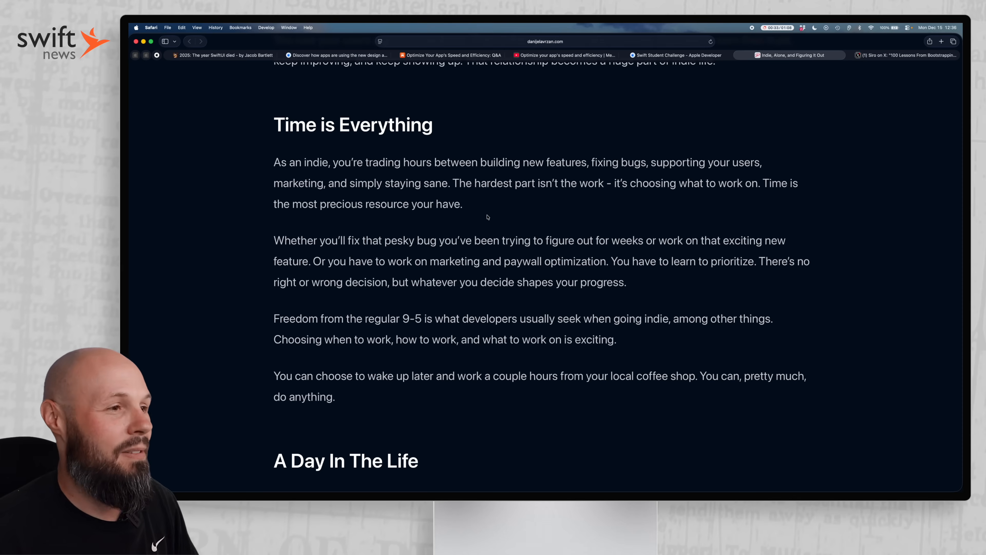
{"action": "mouse_move", "coordinate": [514, 230]}
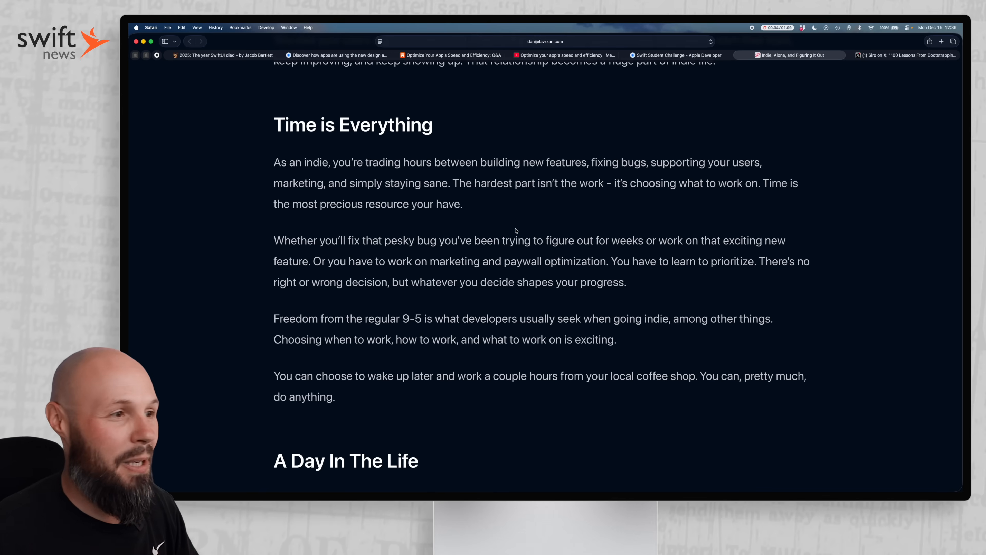
{"action": "mouse_move", "coordinate": [519, 224]}
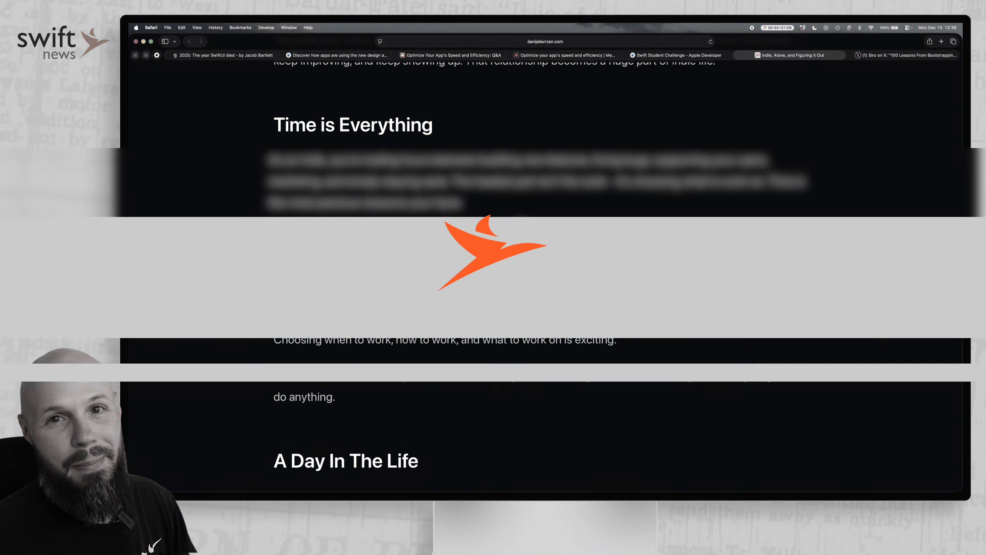
Switch to Siro's '100 Lessons From Bootstrapping My App to a 7-Figure Exit' thread on X and read into its onboarding lessons.
{"action": "left_click", "coordinate": [906, 55]}
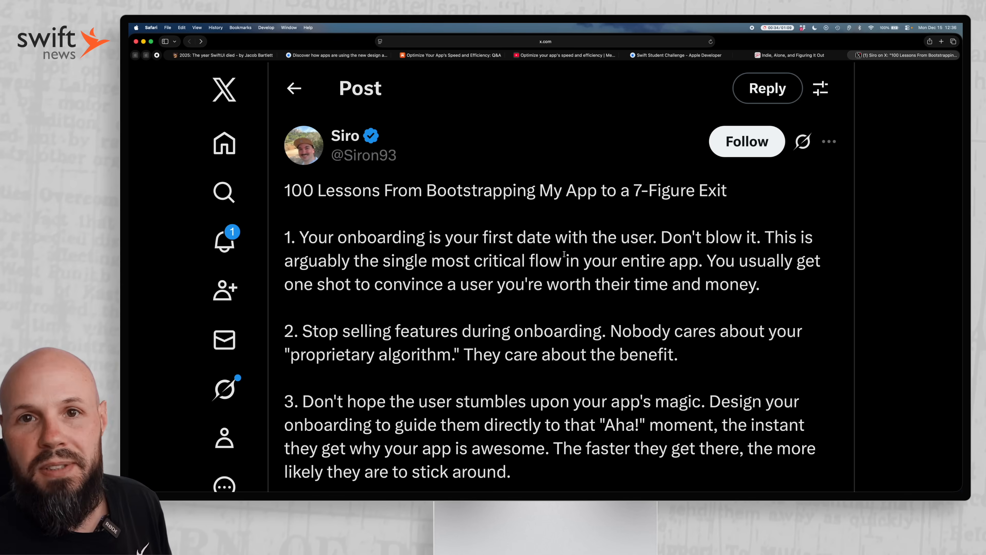
{"action": "scroll", "scroll_direction": "down", "scroll_amount": 3}
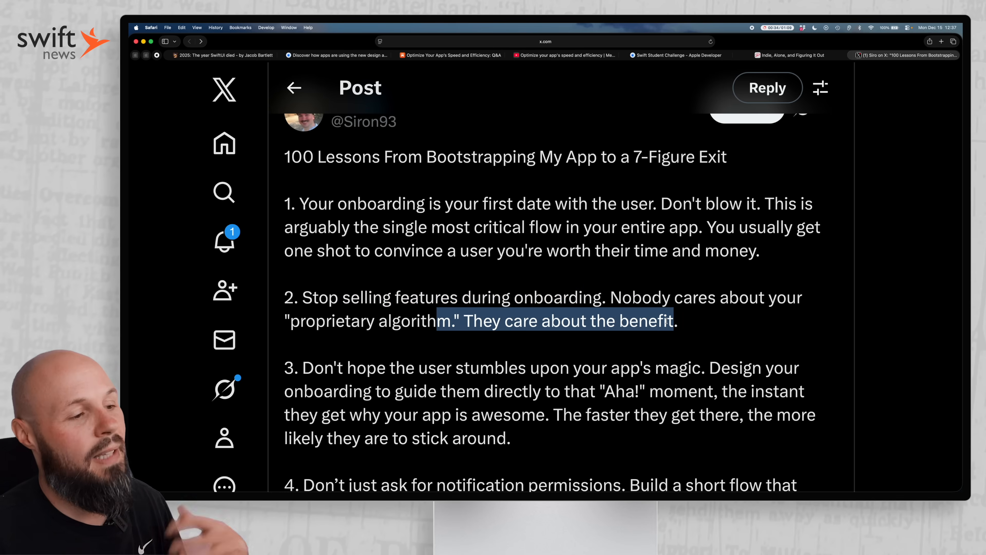
{"action": "scroll", "scroll_direction": "down", "scroll_amount": 3}
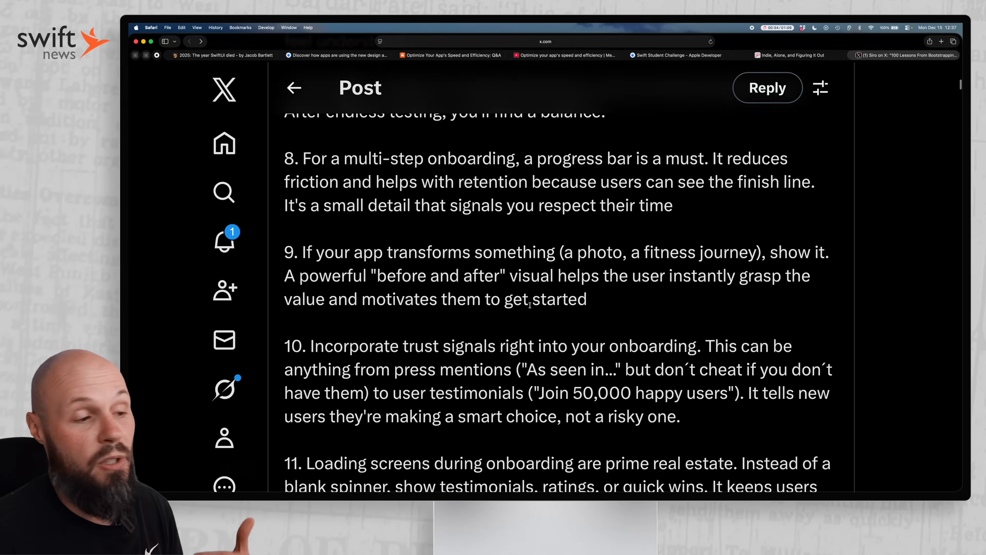
{"action": "scroll", "scroll_direction": "down", "scroll_amount": 3}
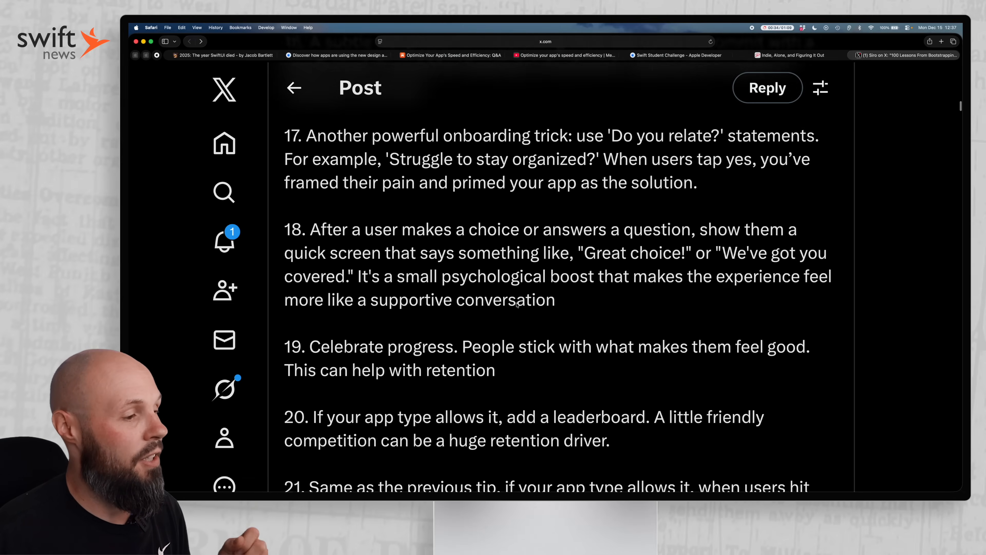
{"action": "scroll", "scroll_direction": "down", "scroll_amount": 3}
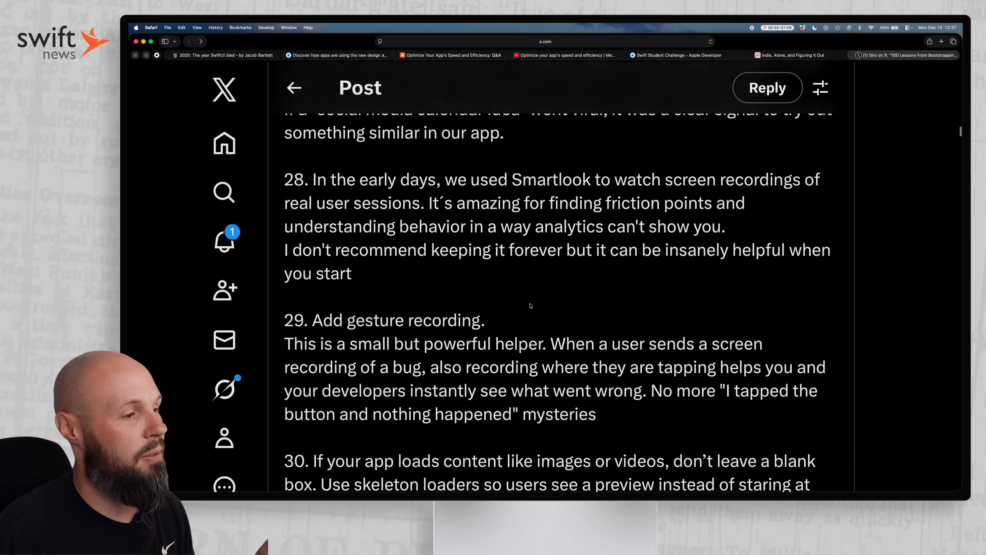
{"action": "scroll", "scroll_direction": "down", "scroll_amount": 3}
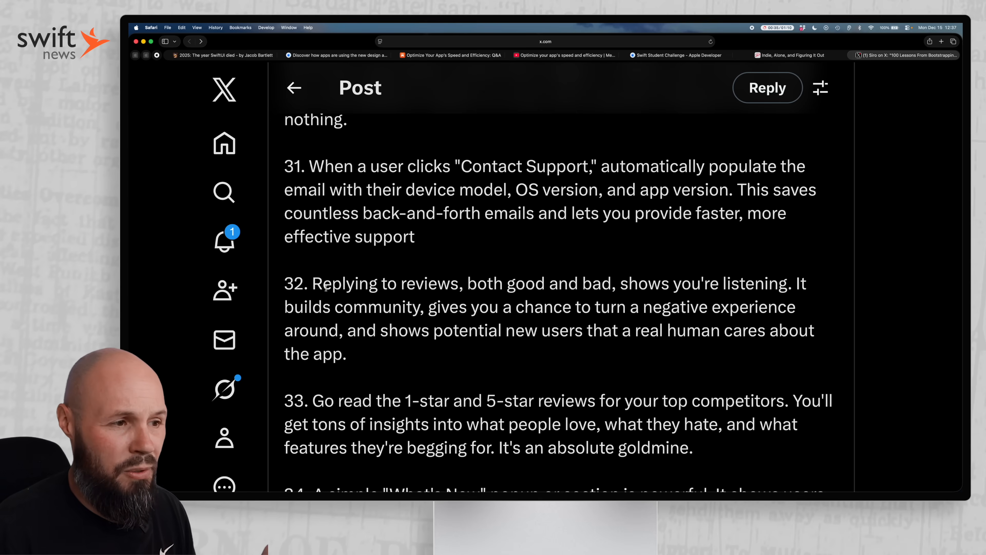
{"action": "double_click", "coordinate": [634, 283]}
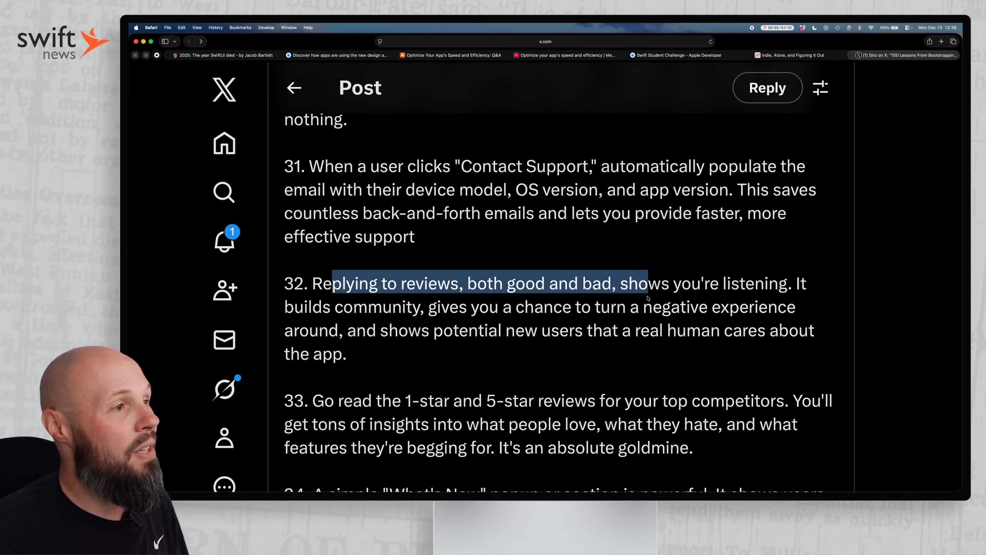
{"action": "scroll", "scroll_direction": "down", "scroll_amount": 3}
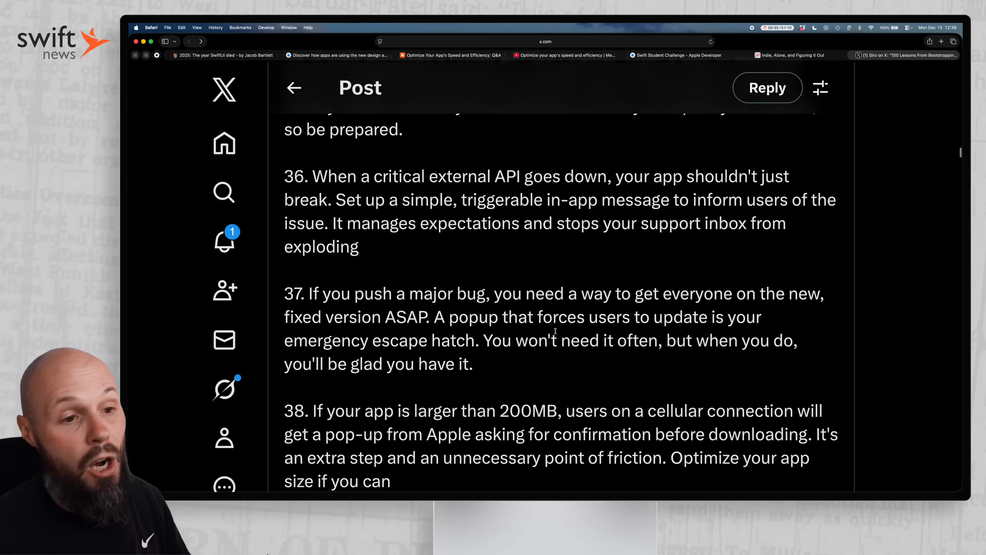
{"action": "scroll", "scroll_direction": "down", "scroll_amount": 3}
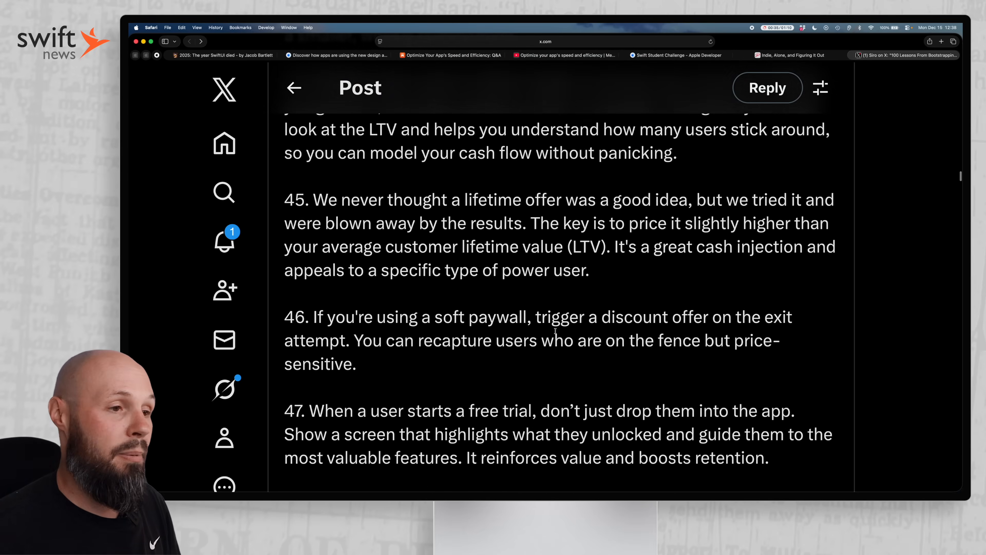
{"action": "scroll", "scroll_direction": "down", "scroll_amount": 3}
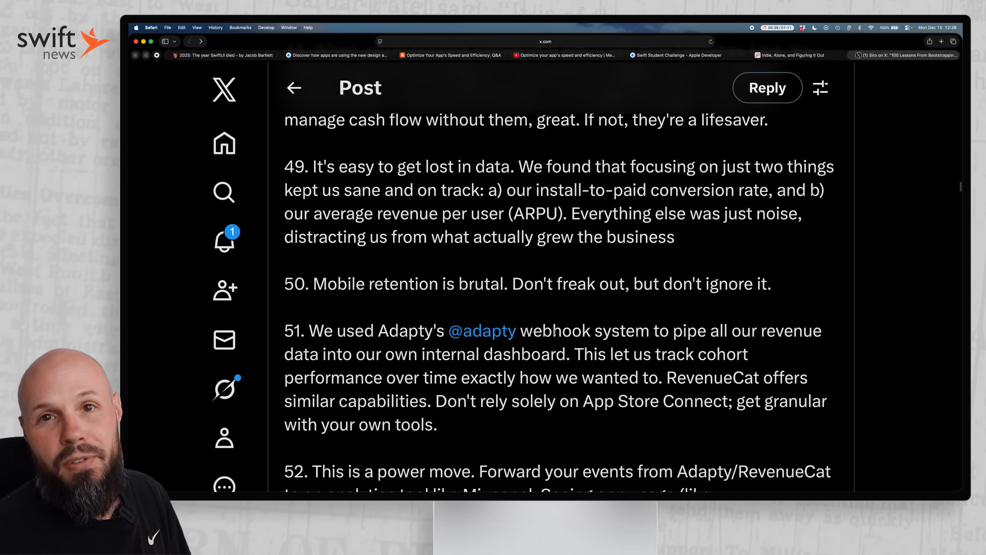